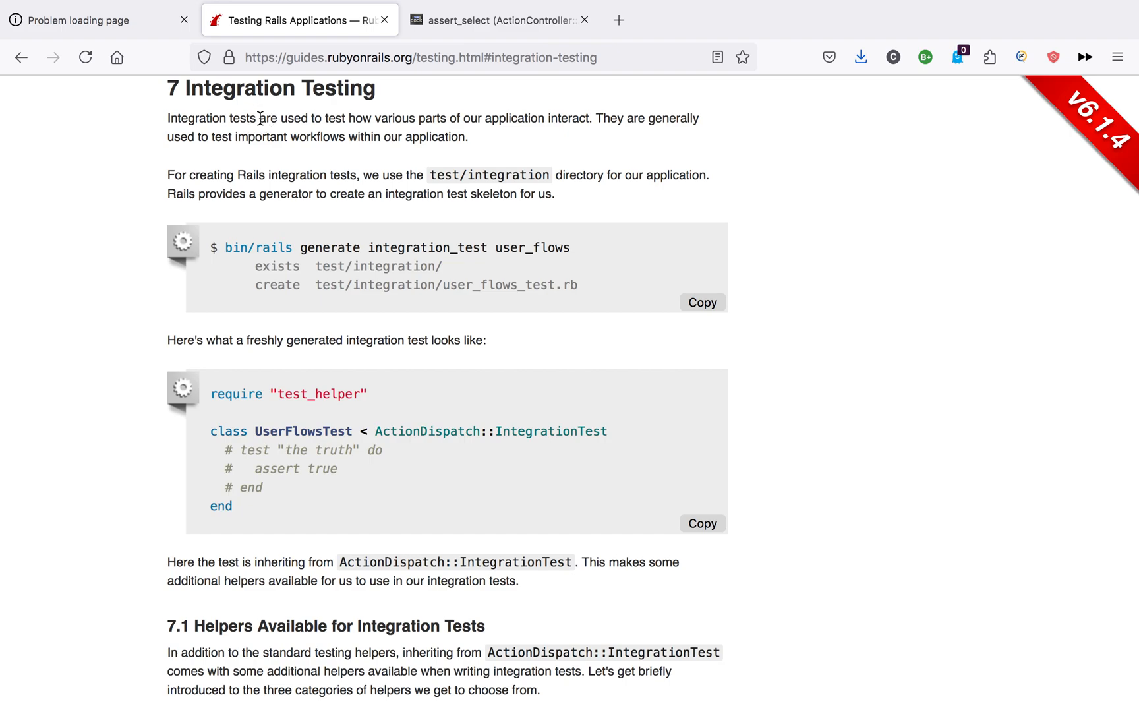
Highlight the Rails guide's first sentence explaining what integration tests are used for.
drag(245, 118, 589, 119)
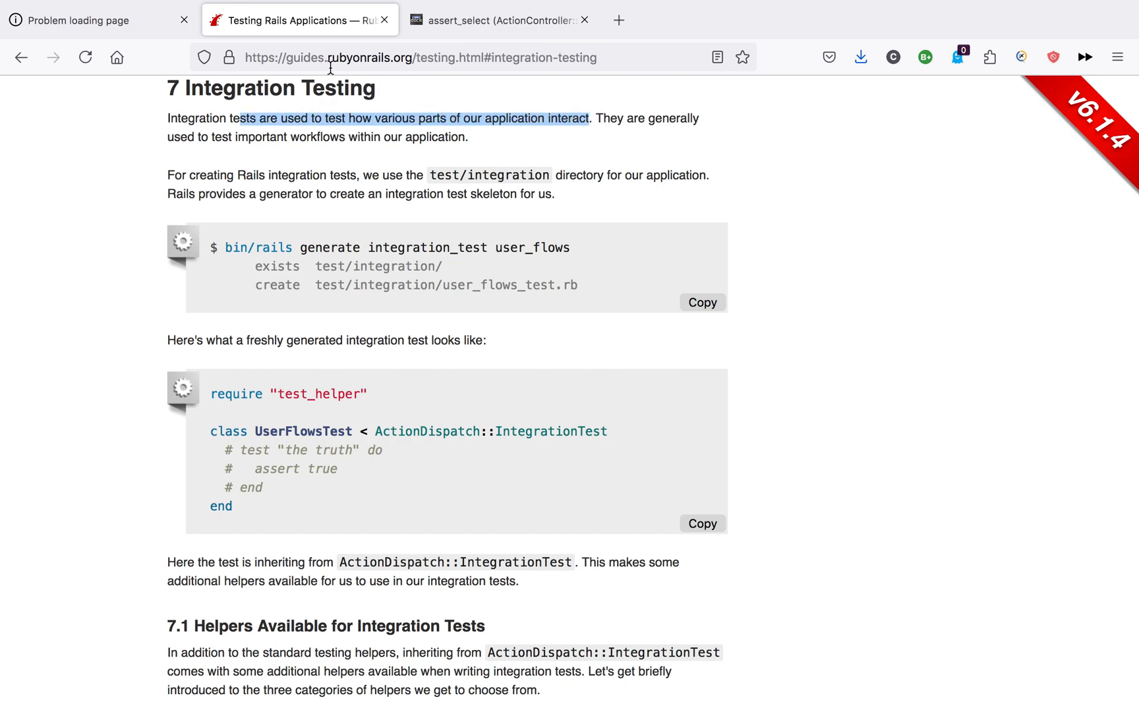
mouse_move(468, 199)
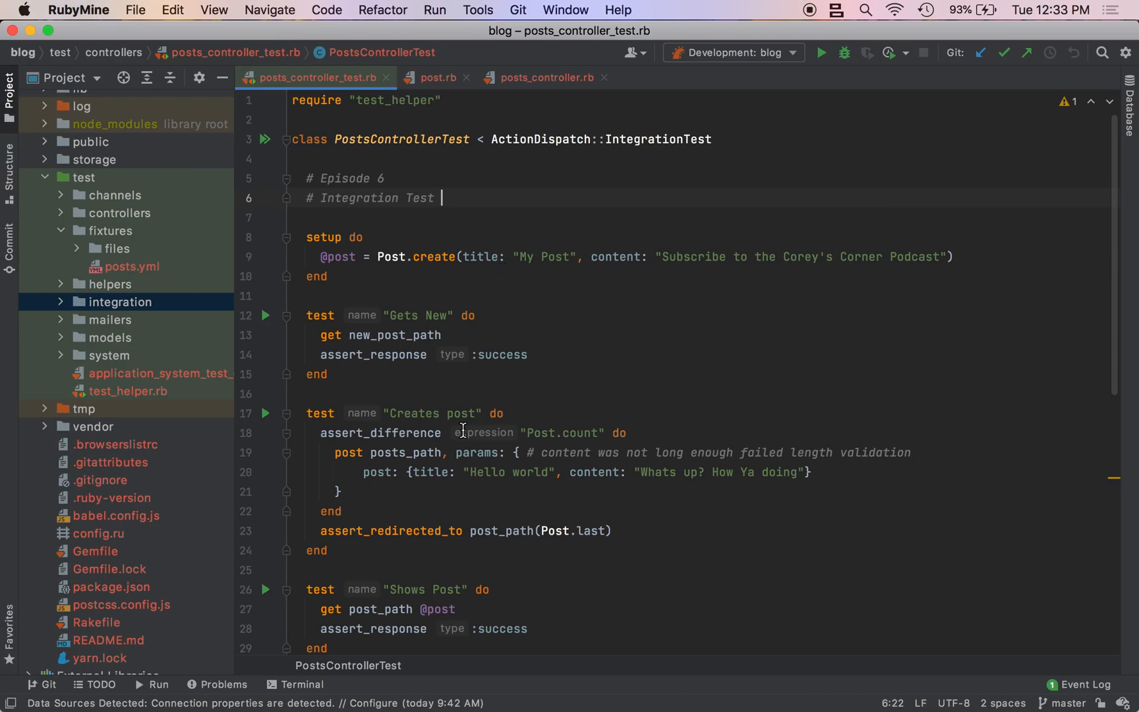
mouse_move(515, 456)
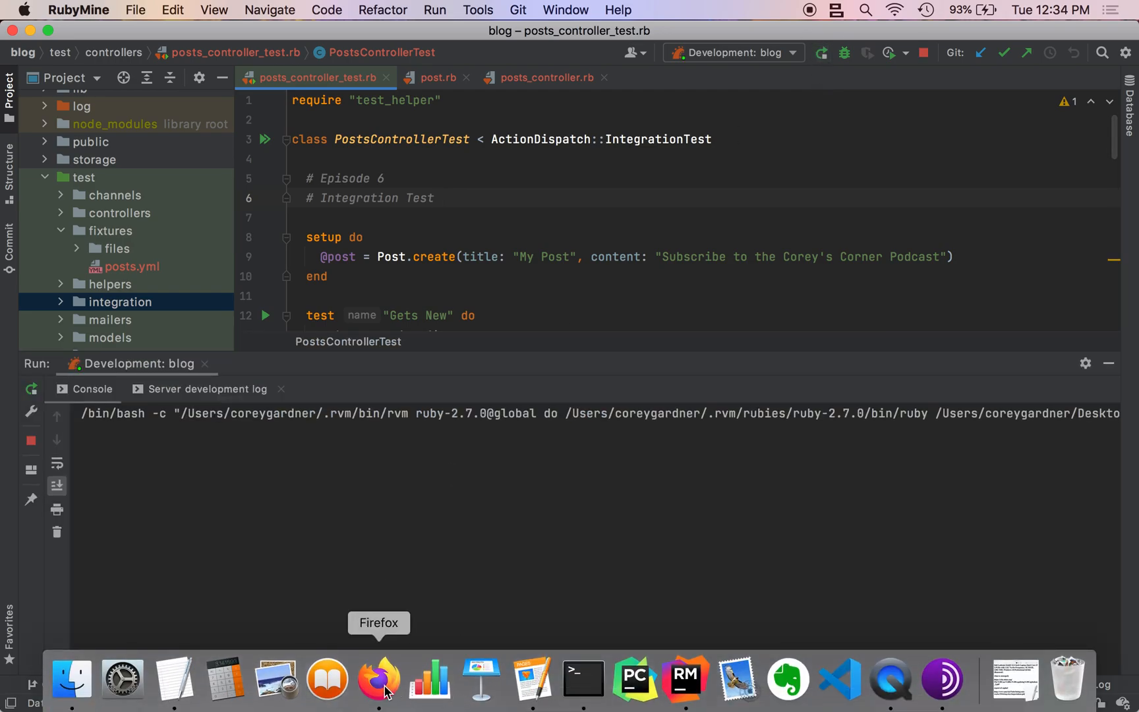
Reload the running blog at 0.0.0.0:3000 in Firefox and open the first 'A new Post' page.
click(378, 679)
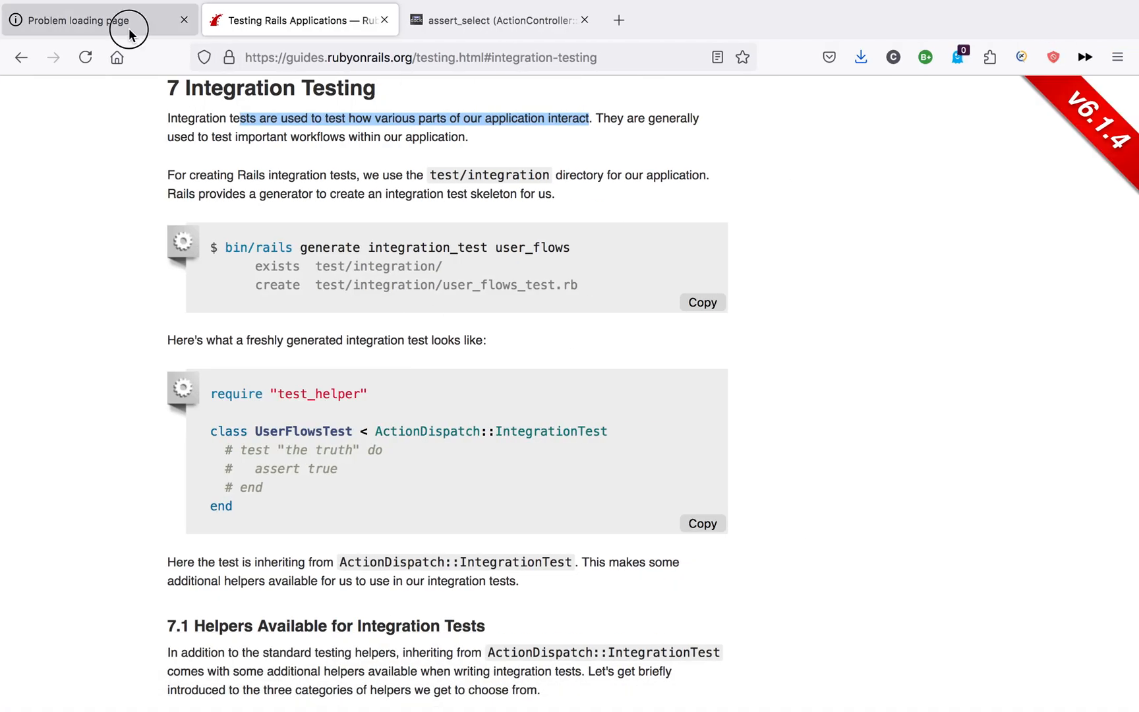
click(80, 20)
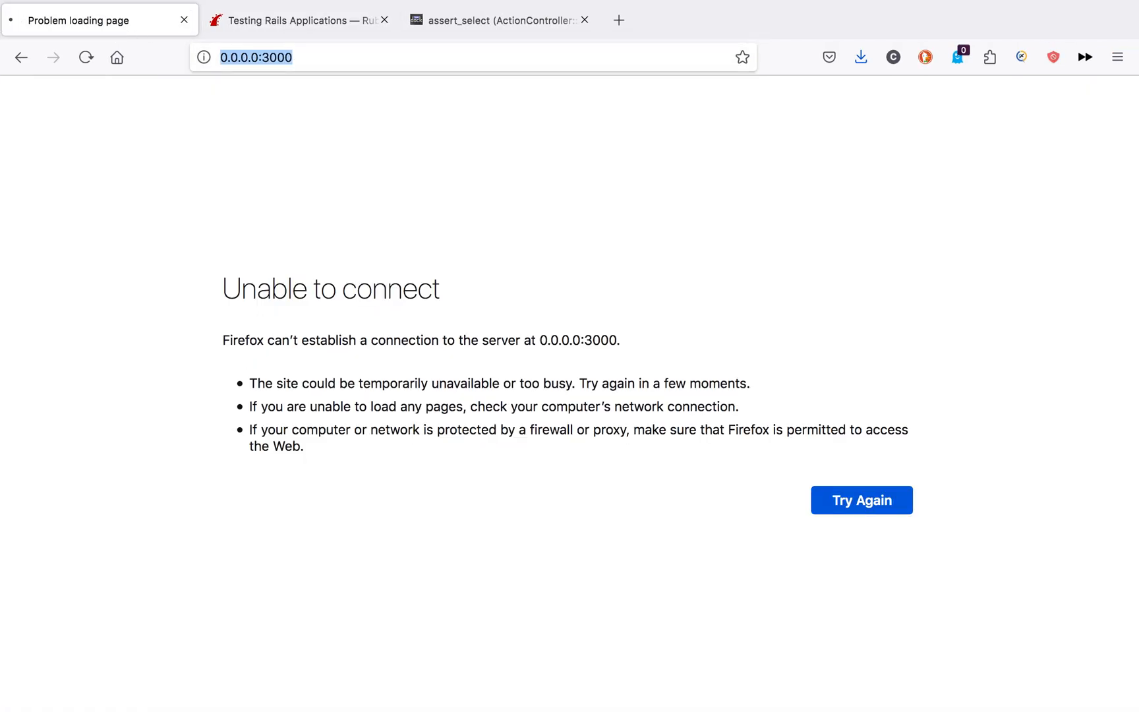
click(861, 500)
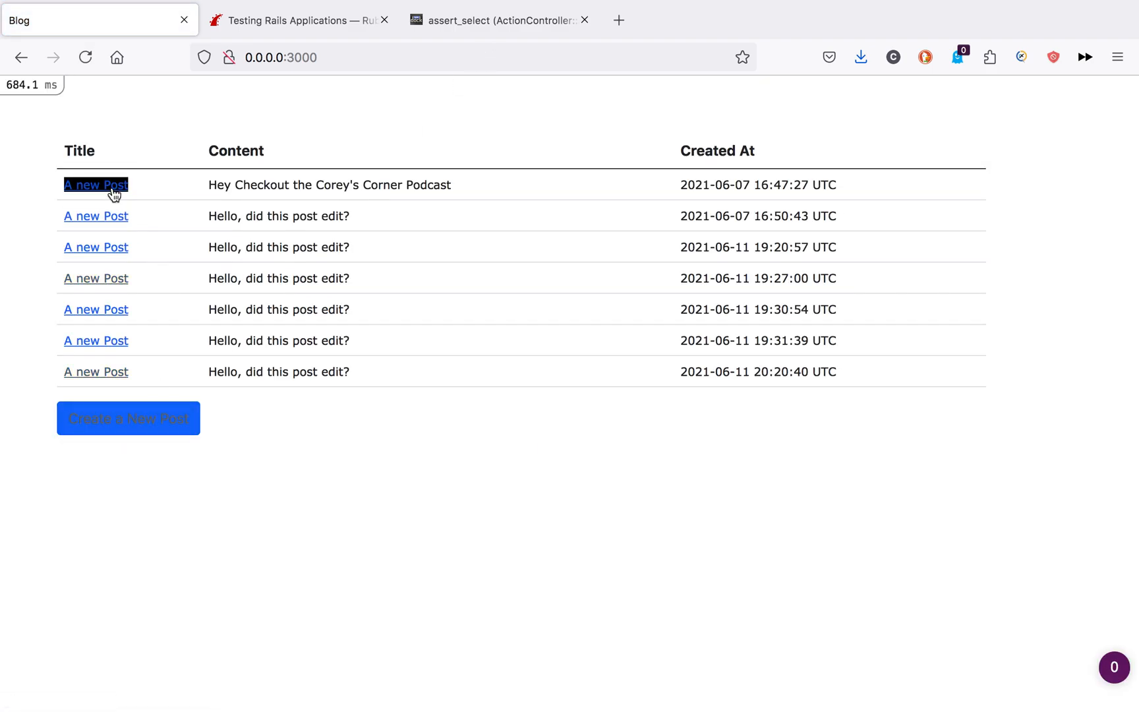
click(95, 184)
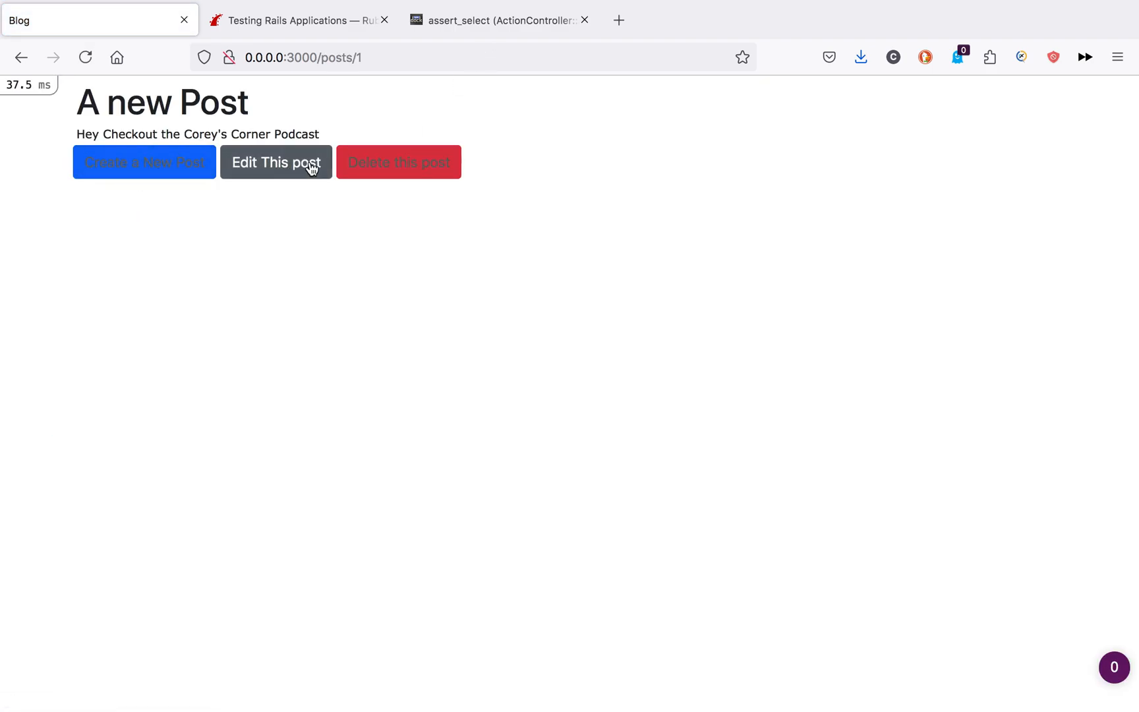
mouse_move(417, 202)
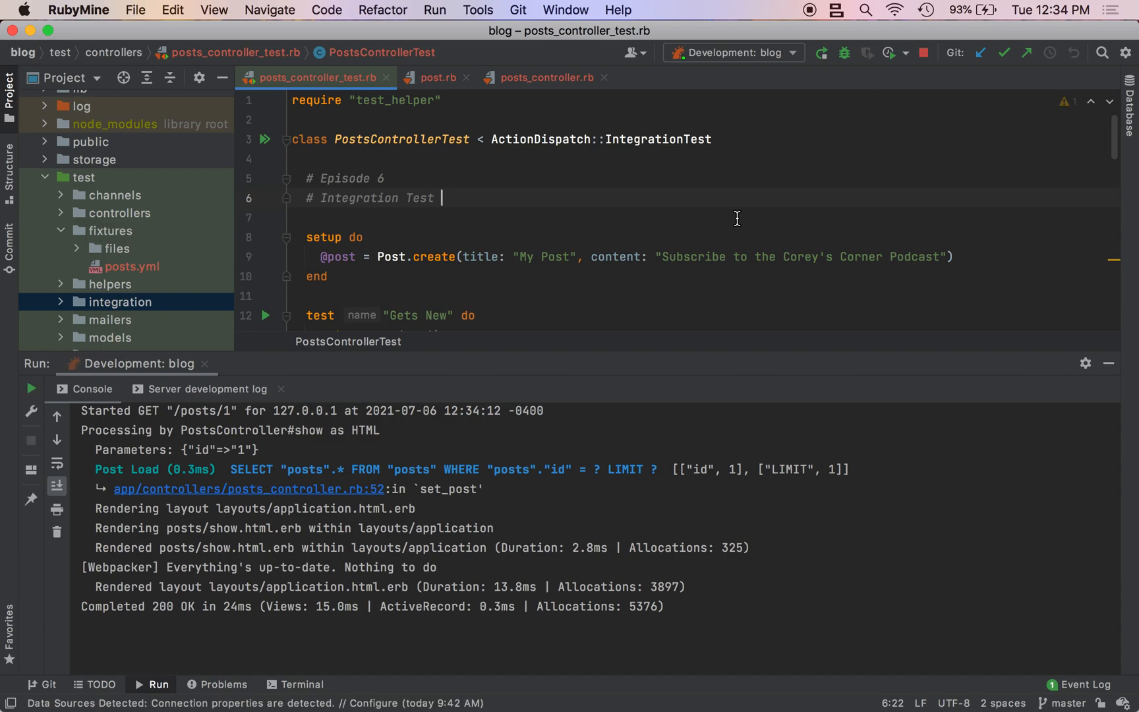
Run 'rails g integration_test layouts' in a new terminal and reveal test/integration/layouts_test.rb.
click(294, 683)
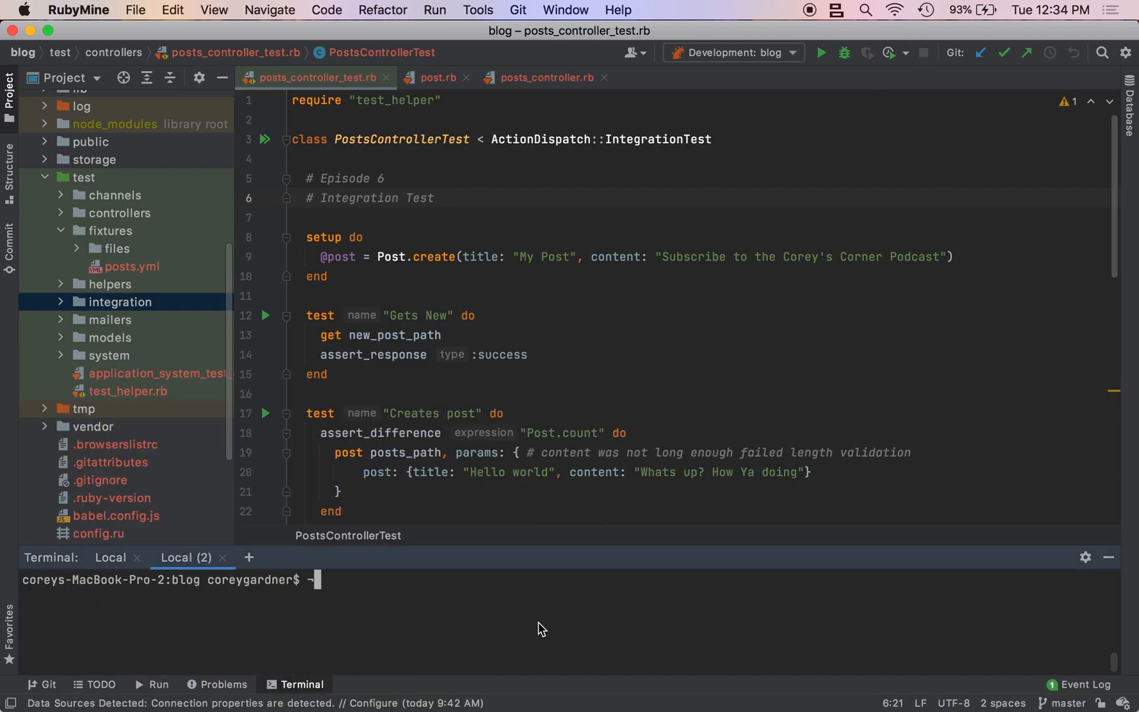
text(rails g)
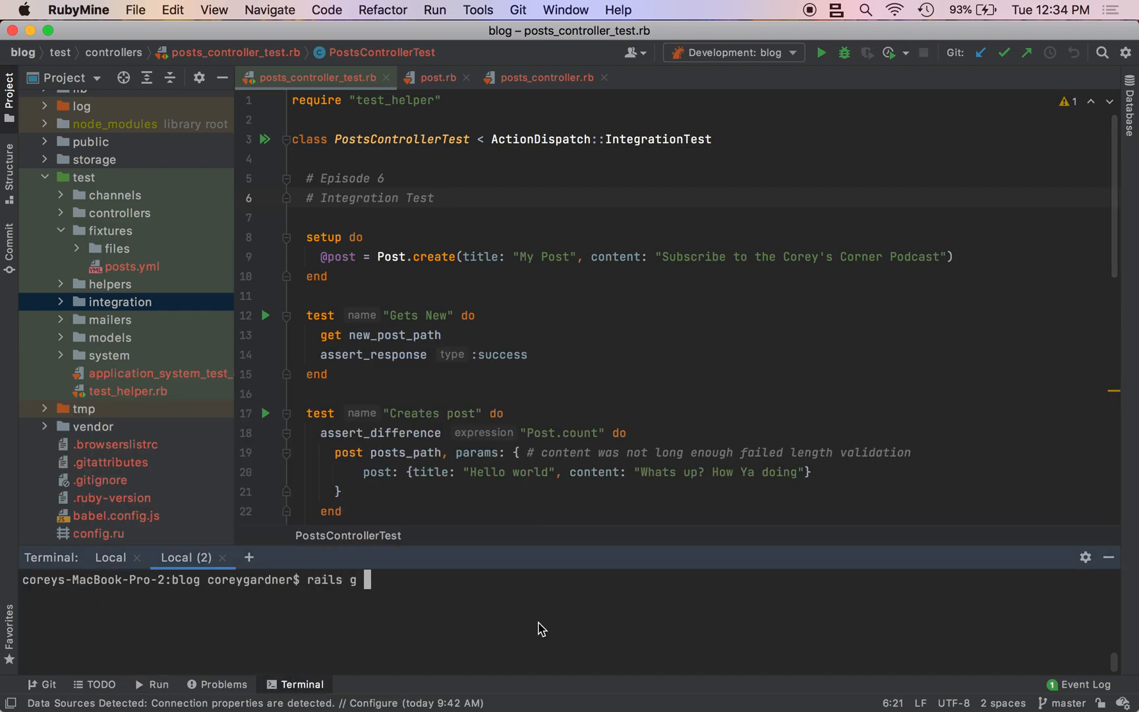
text(integration_test)
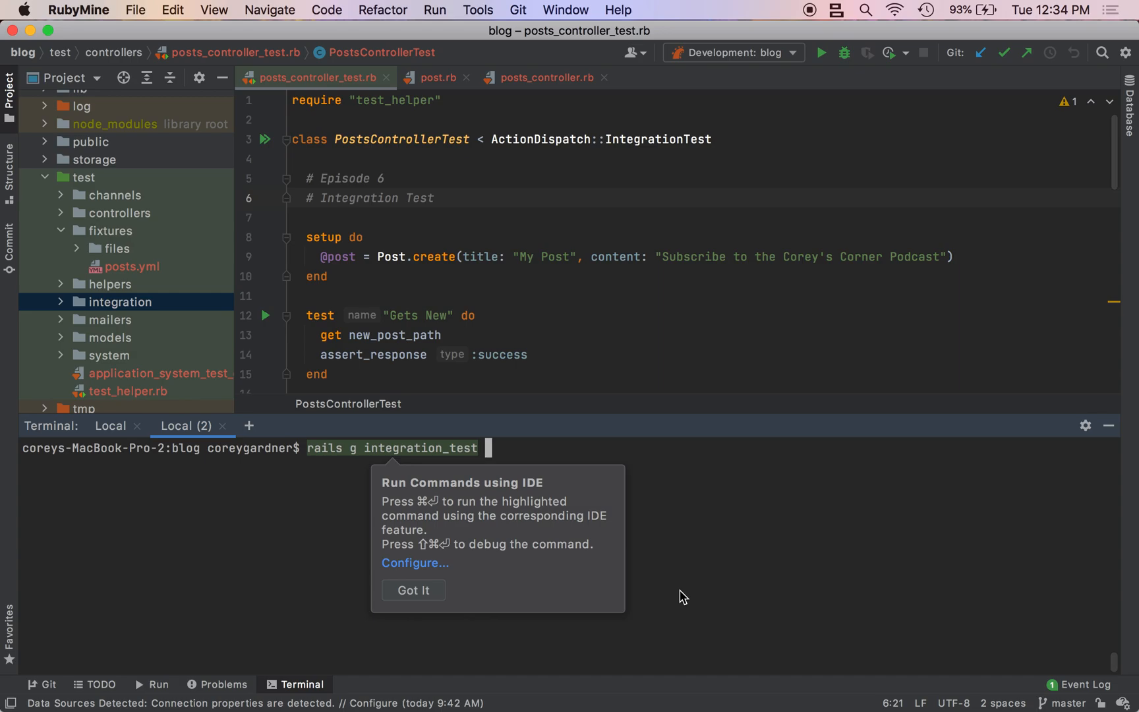
text(layouts)
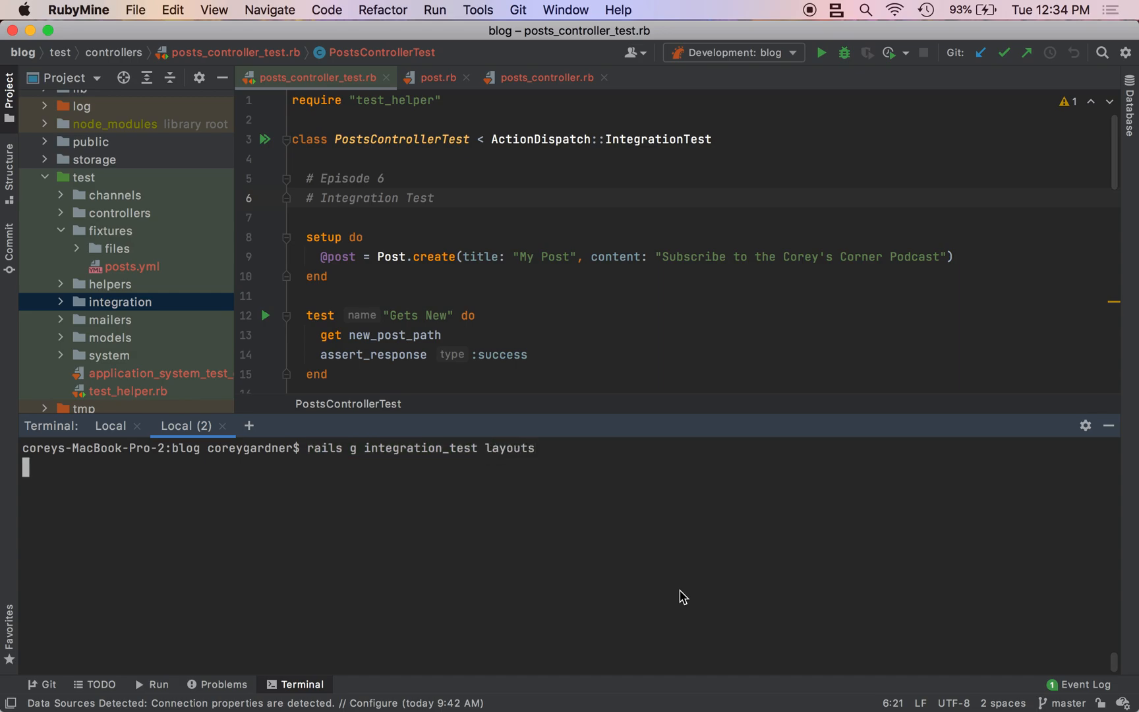
key(Return)
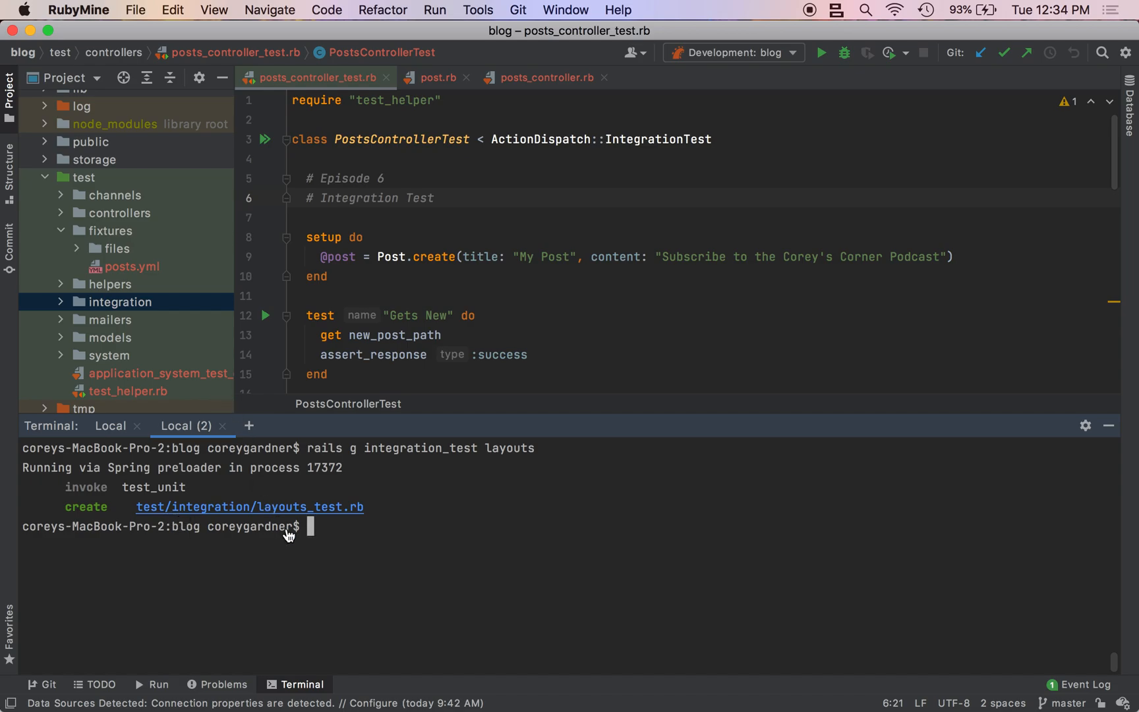
mouse_move(229, 356)
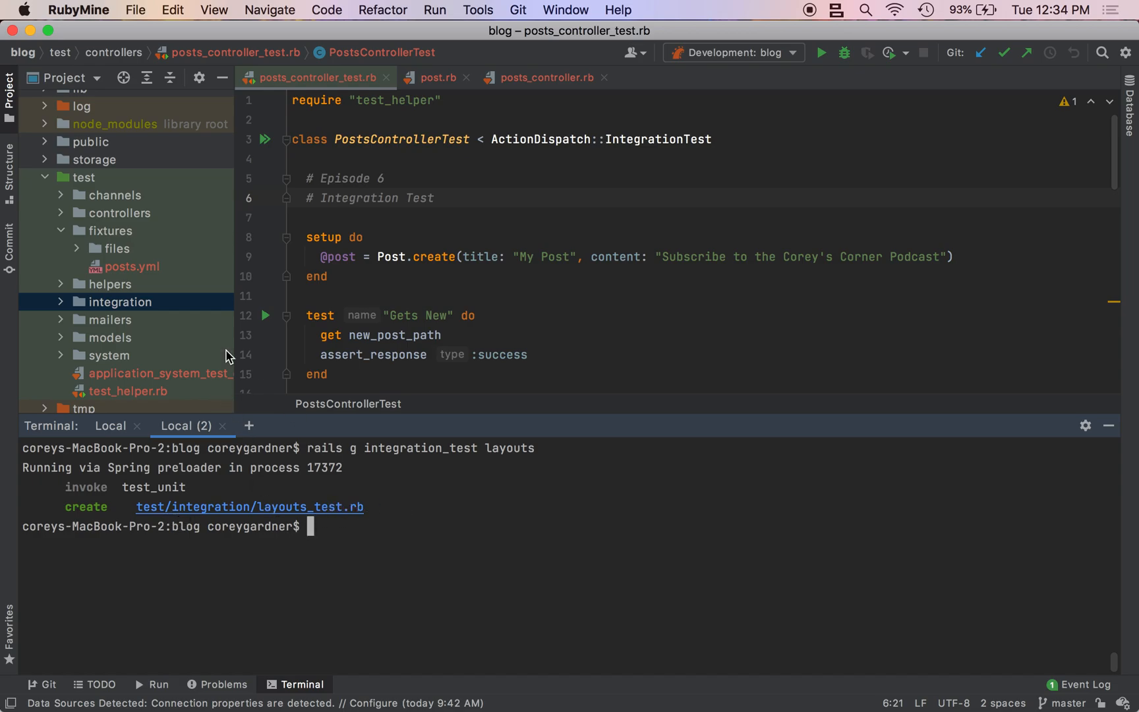
click(119, 301)
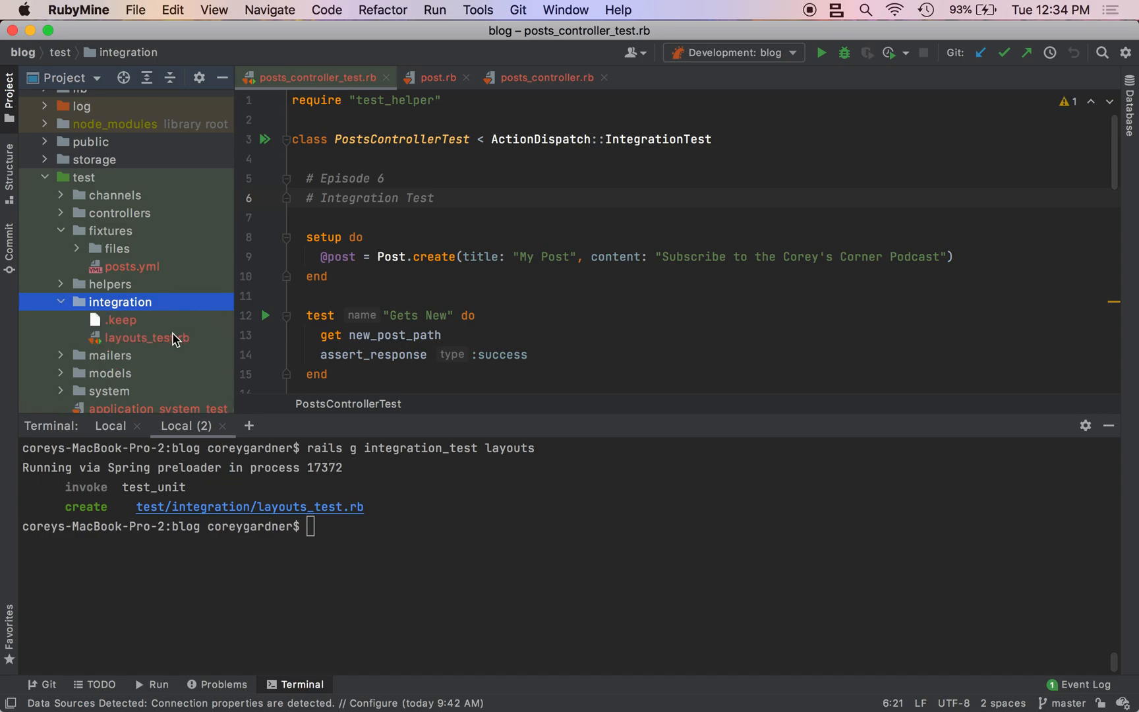
Open layouts_test.rb and start test 'Root Has Create Button' requesting root_path.
double_click(147, 337)
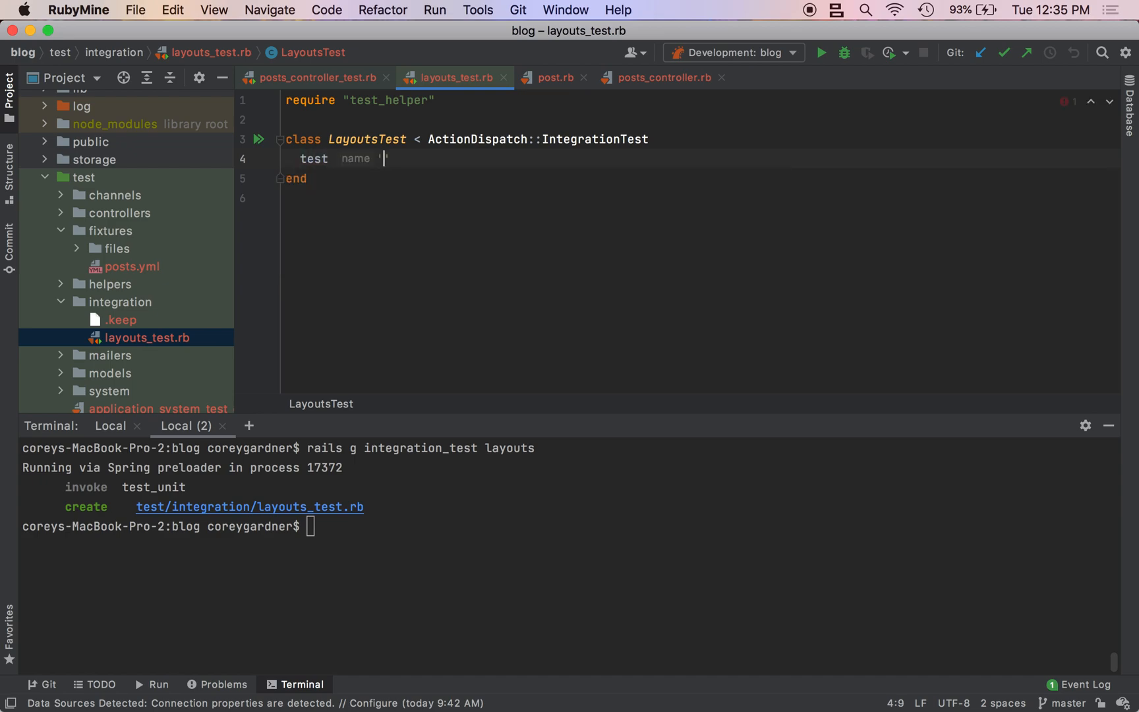
text('Root Has Create B)
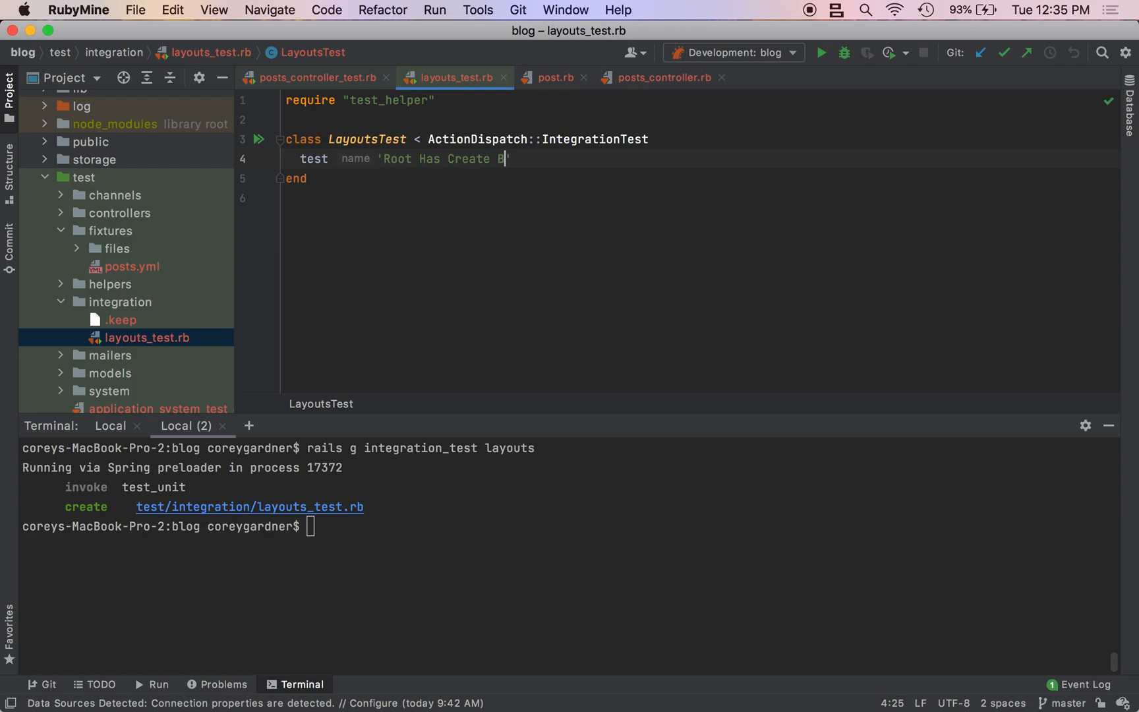
text(utton' do)
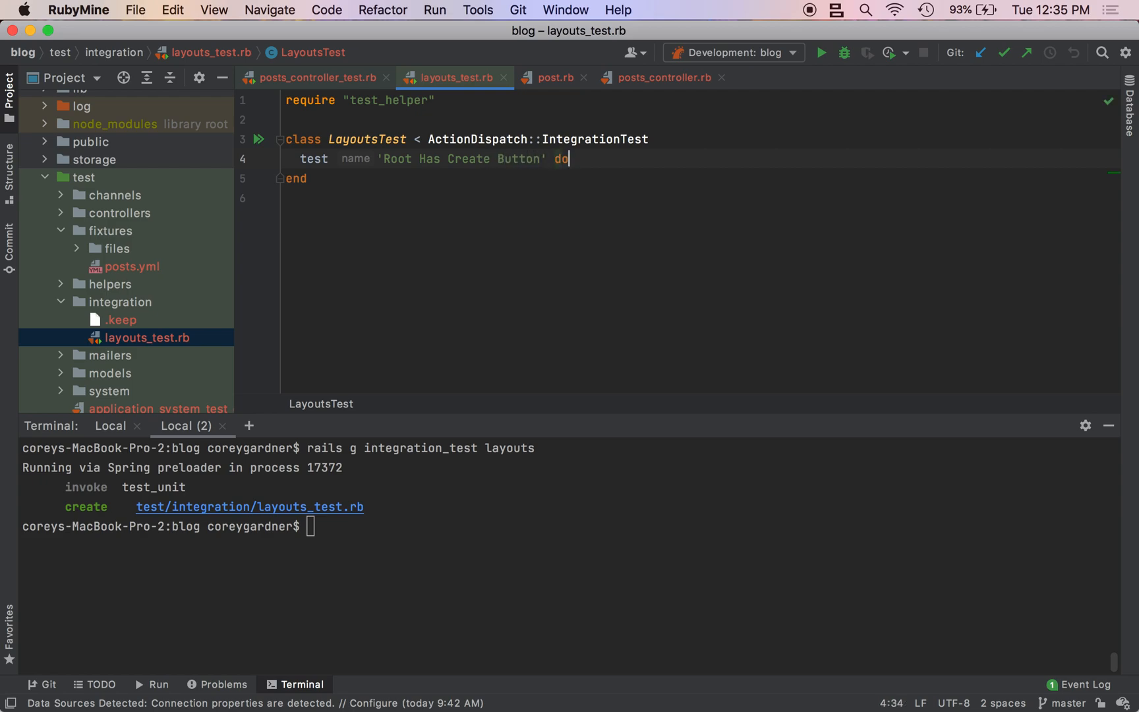
text(get)
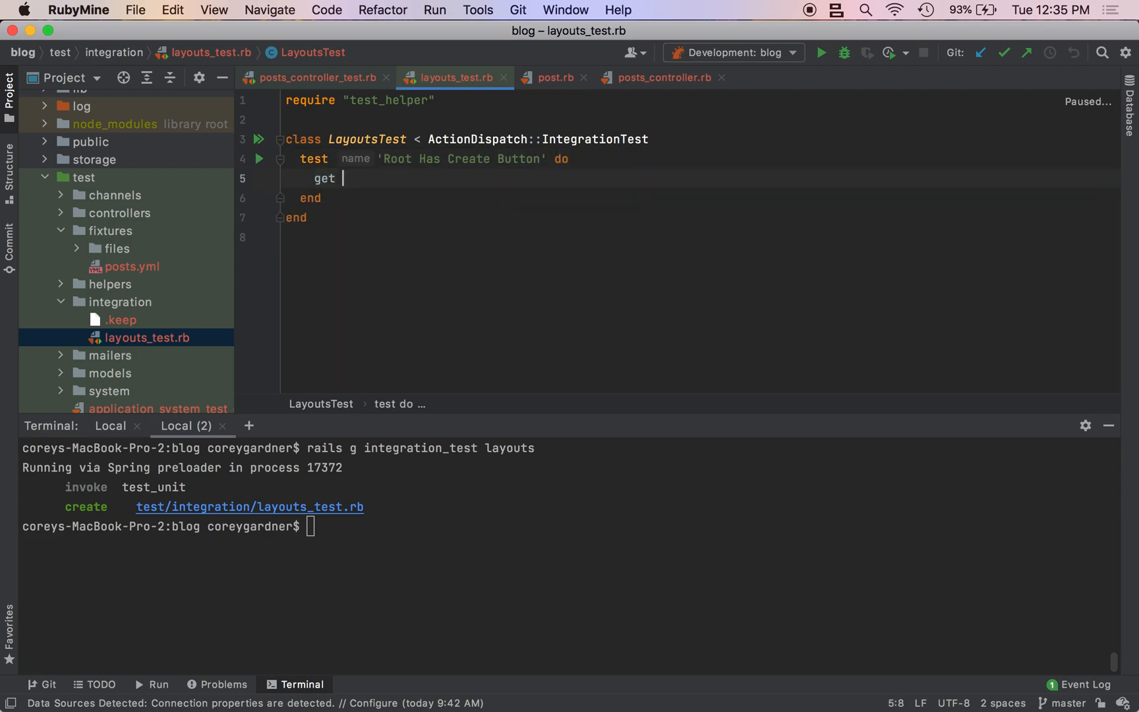
text(root_path)
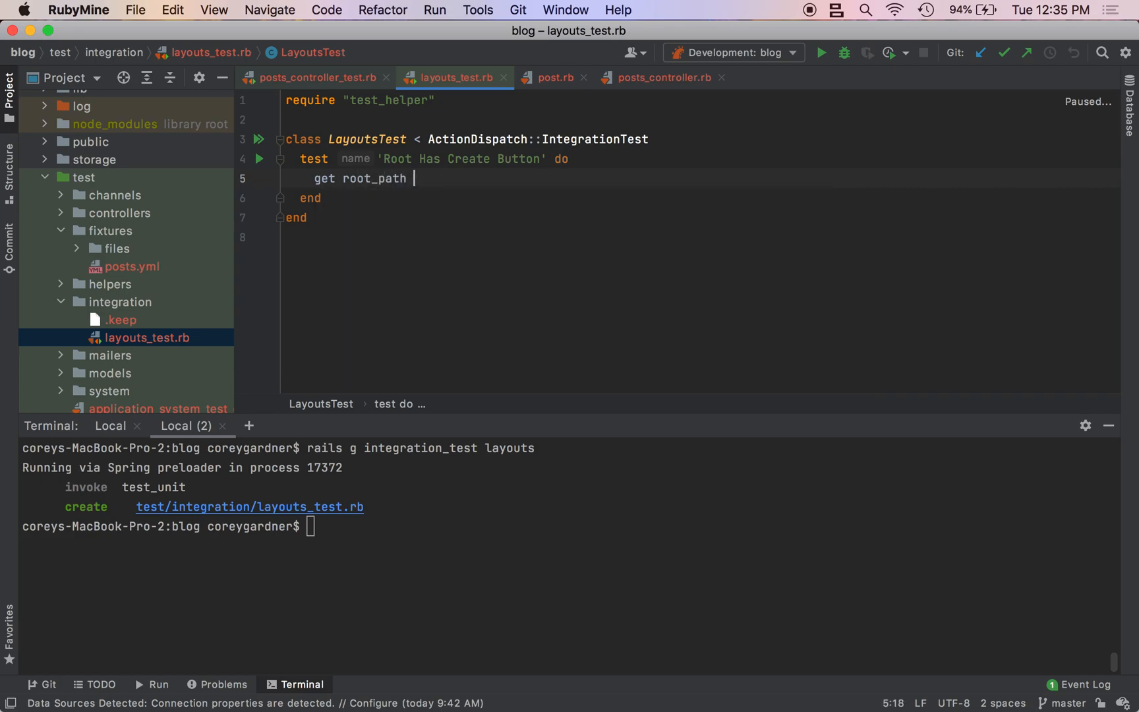
Assert exactly one 'Create a New Post' link with assert_select 'a'.
text(asser)
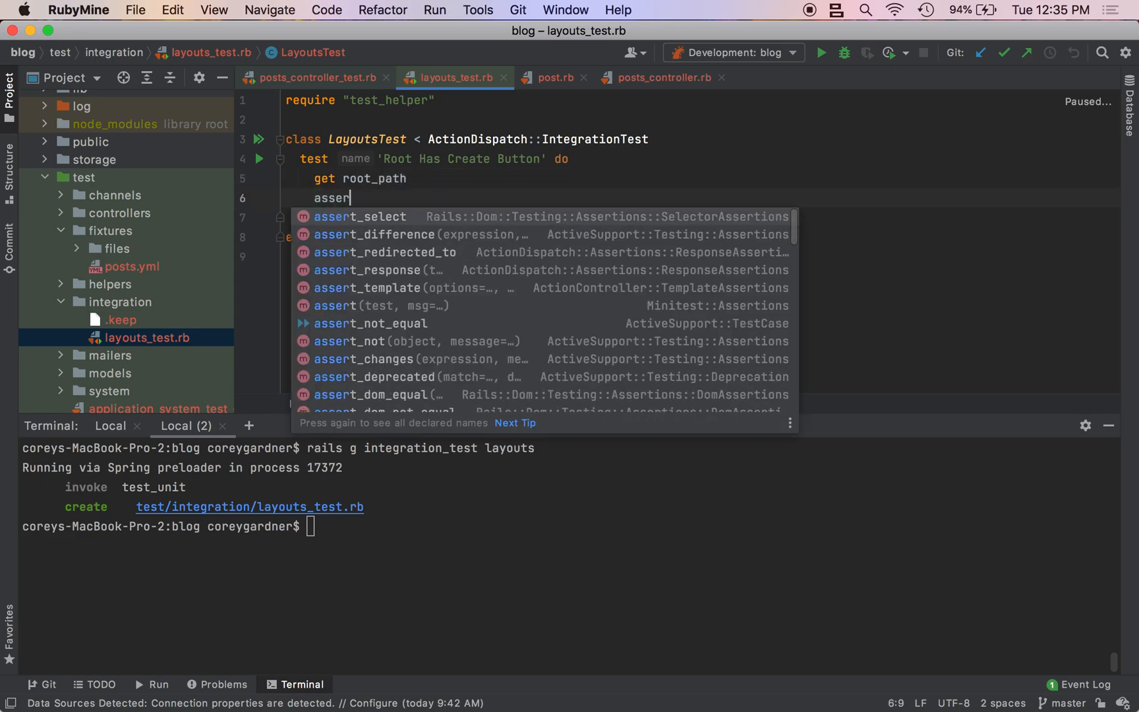
text(_select 'a',)
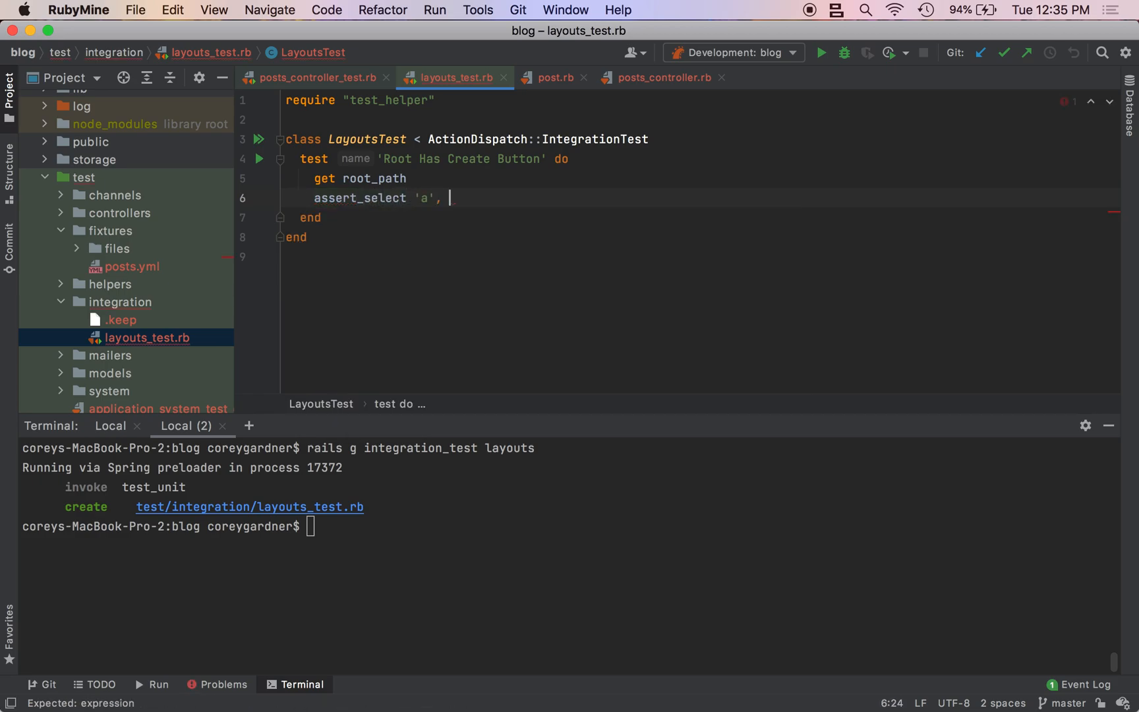
text("Create ")
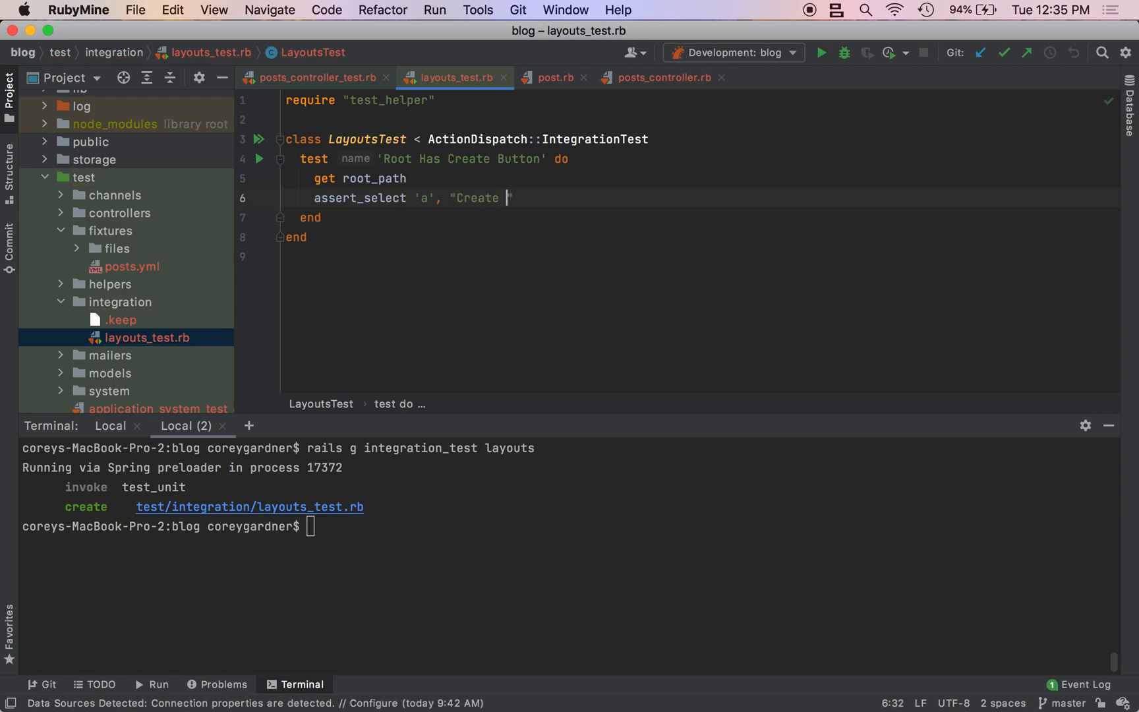
text(a New)
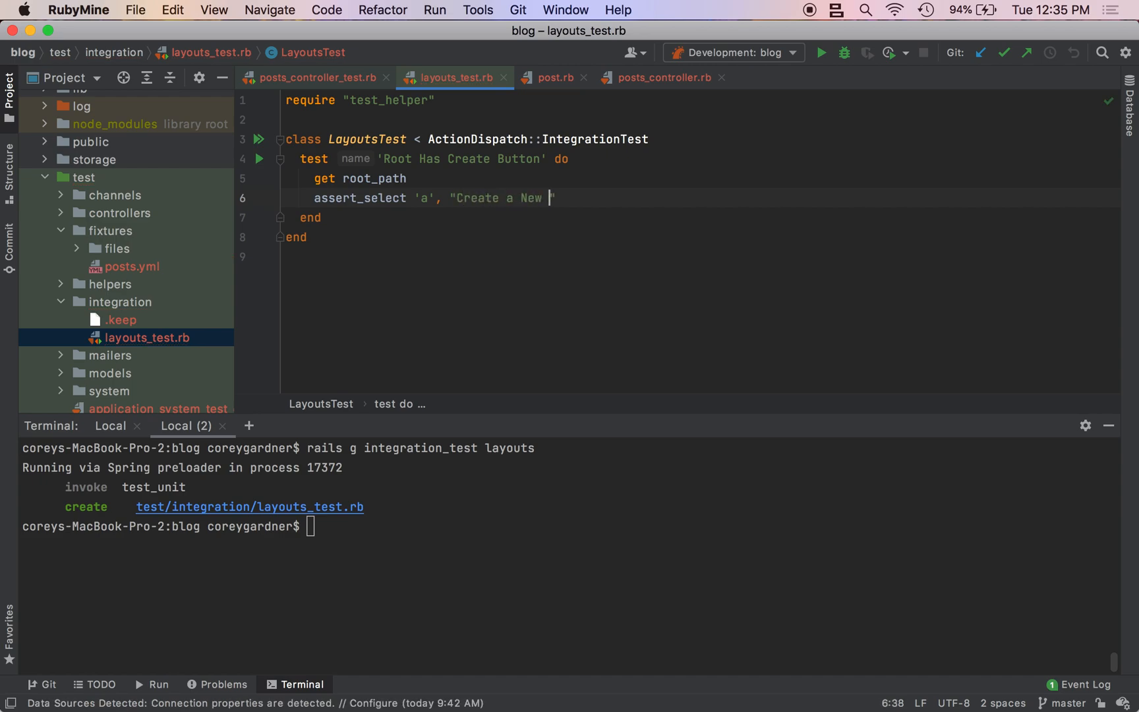
text(Post", 1)
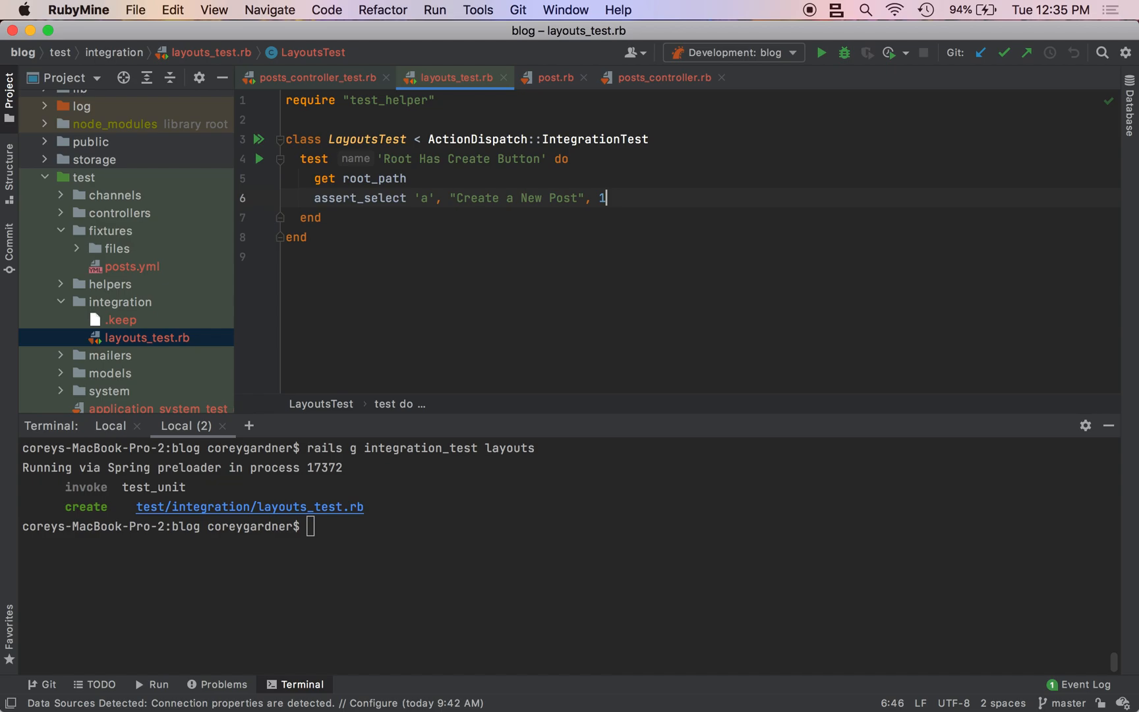
key(cmd+tab)
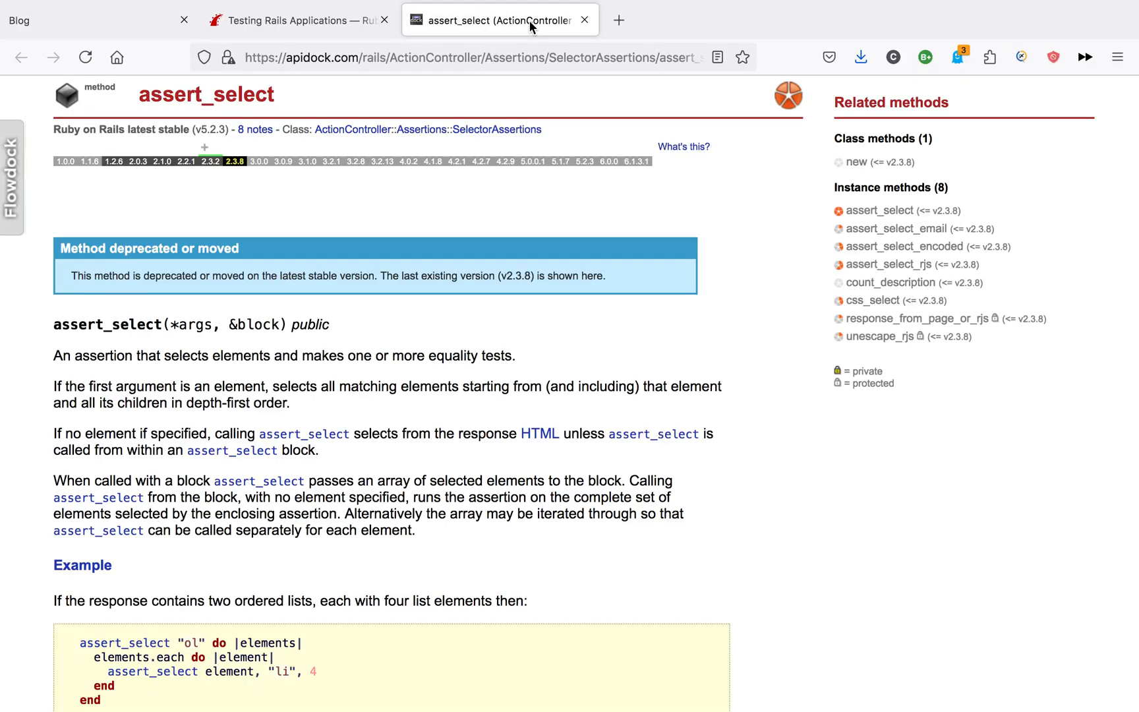
Read the assert_select docs, then open Web Developer Tools on the blog's post list.
scroll(down, 3)
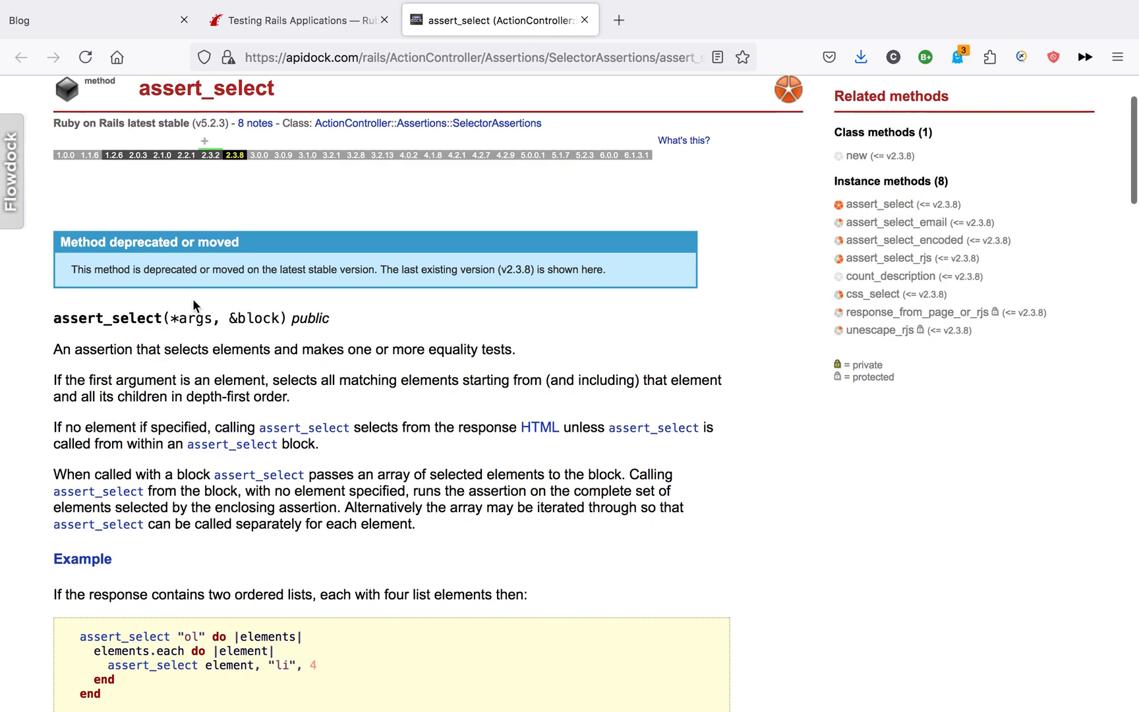
scroll(down, 3)
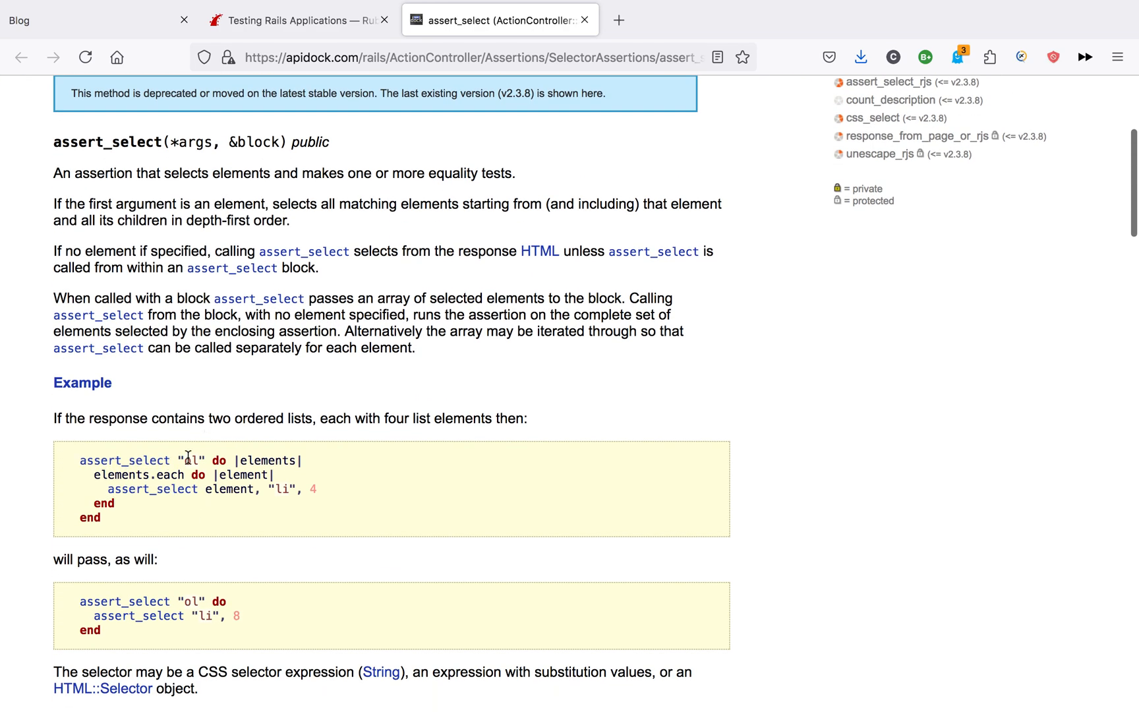
click(87, 20)
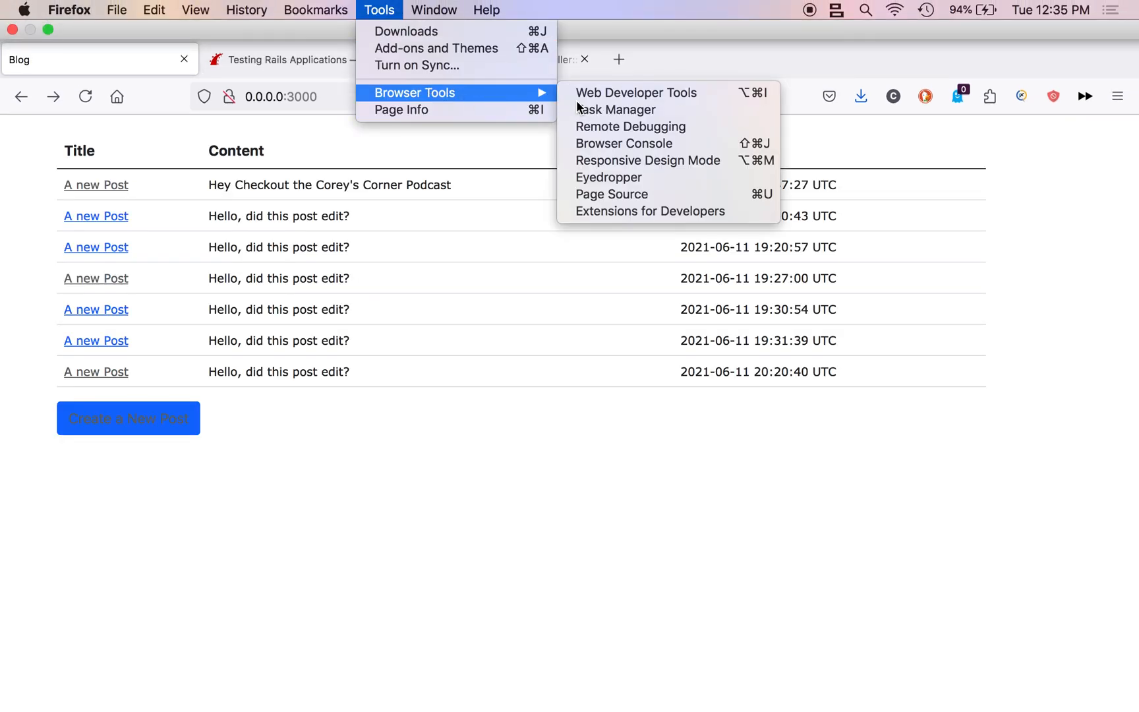
click(635, 92)
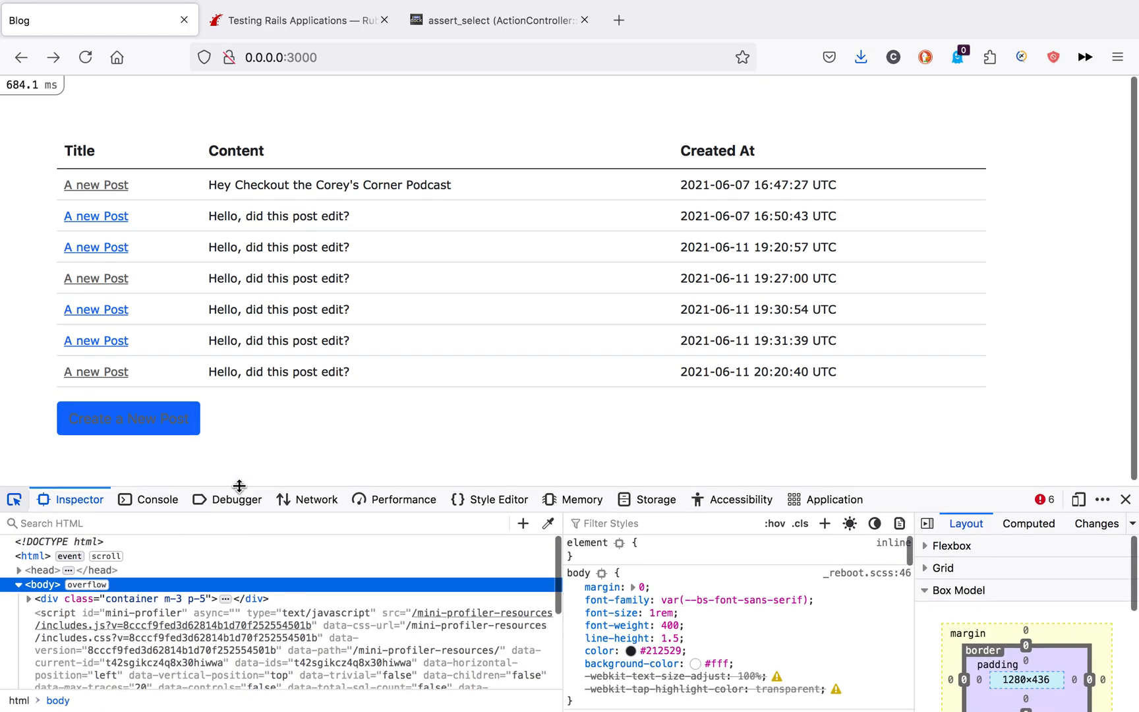
mouse_move(128, 418)
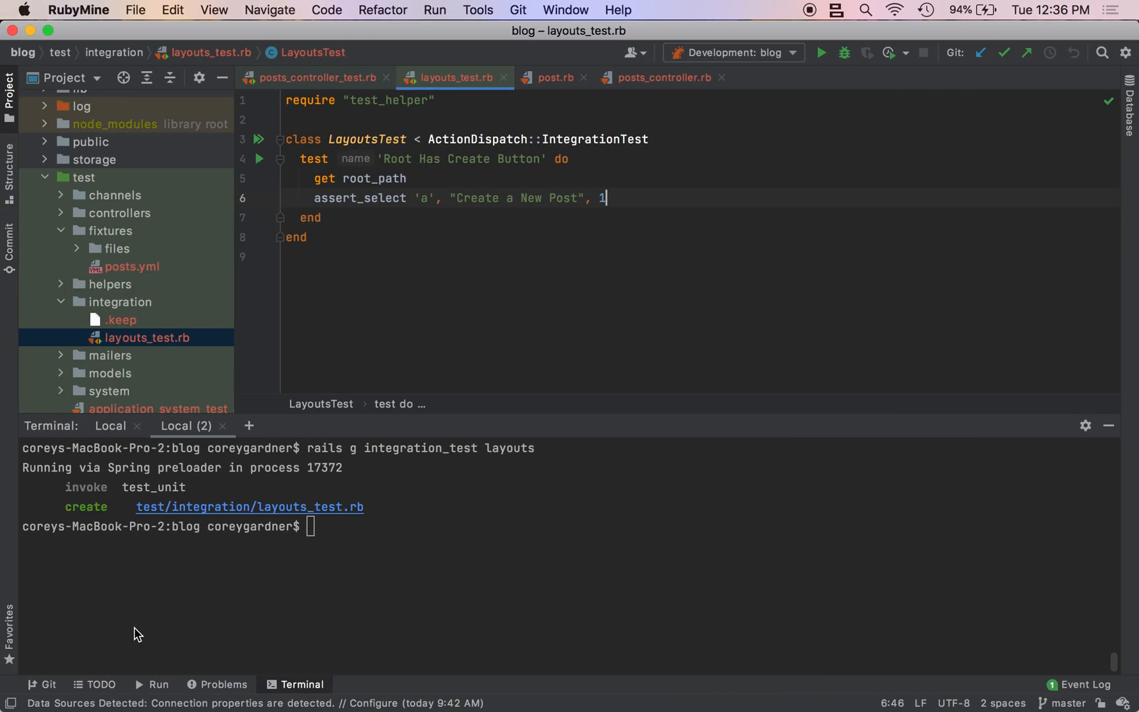
Run rails test test/integration/layouts_test.rb and confirm 1 run, 0 failures.
text(rails test test/)
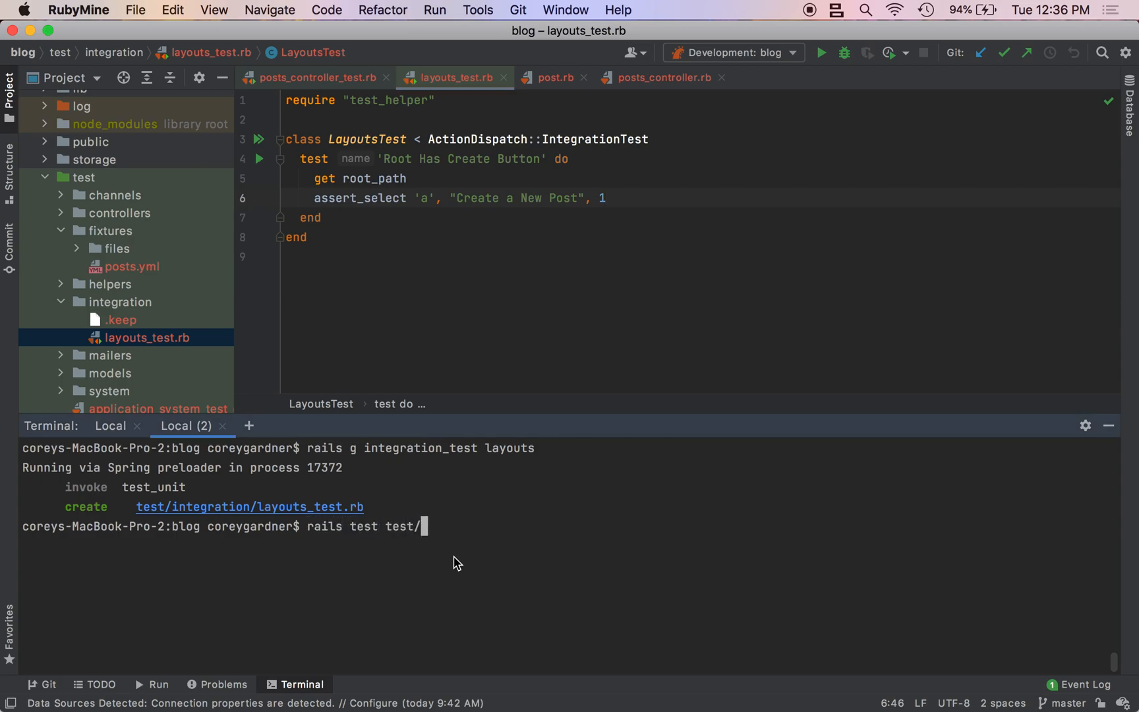
text(integration/)
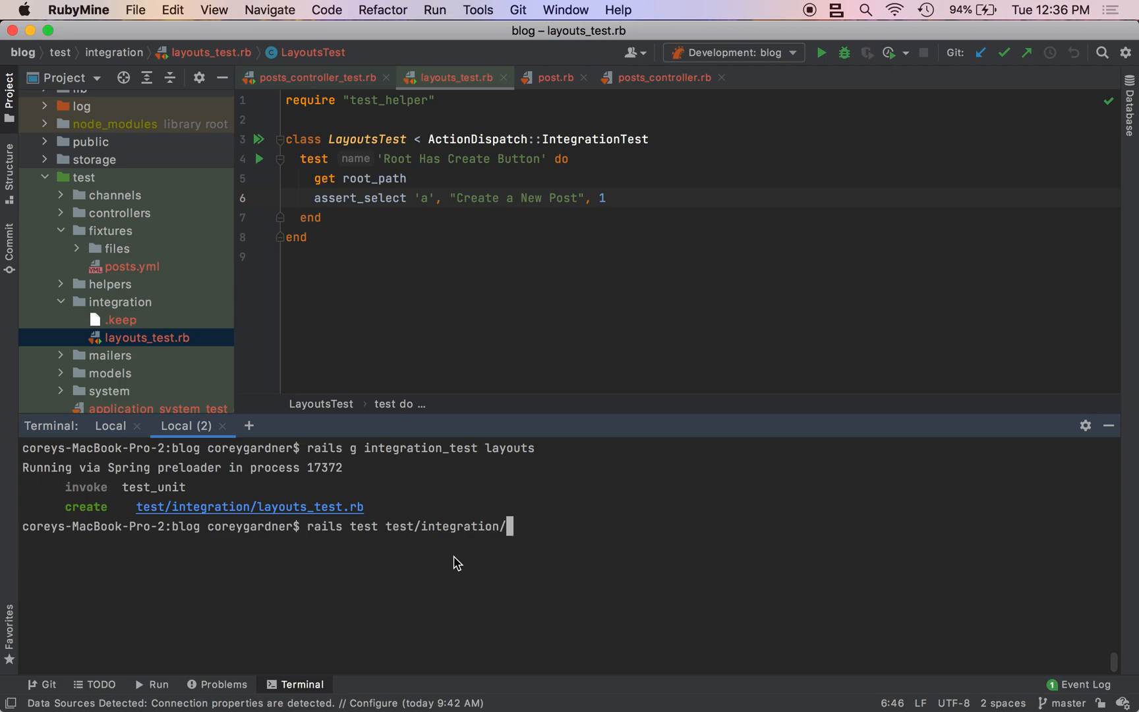
text(layouts_test.rb)
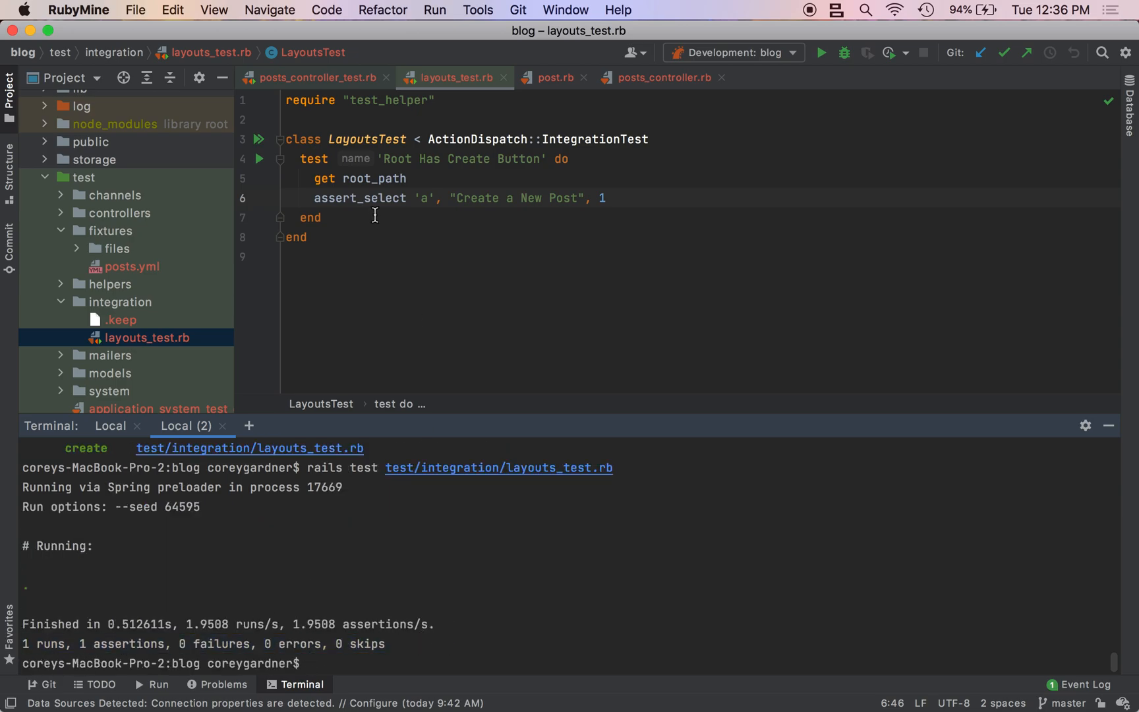
click(310, 218)
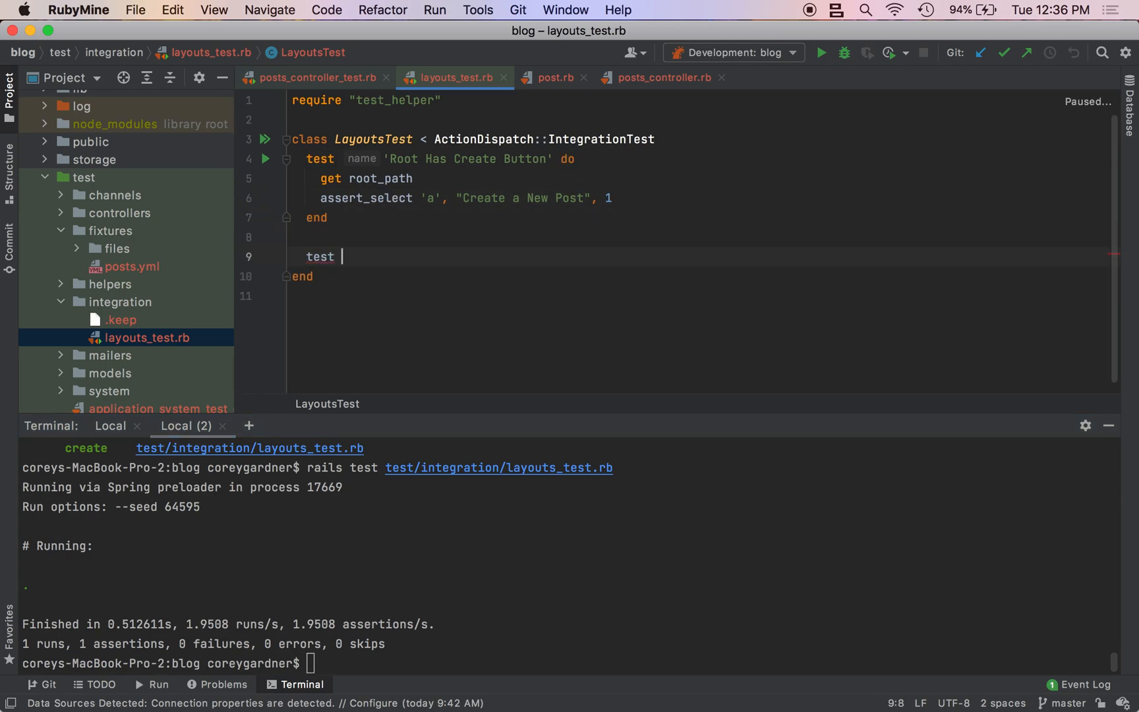
Begin test 'Show has Create, Edit and Destroy Buttons' with a get request.
text(name 'Show has Create, e)
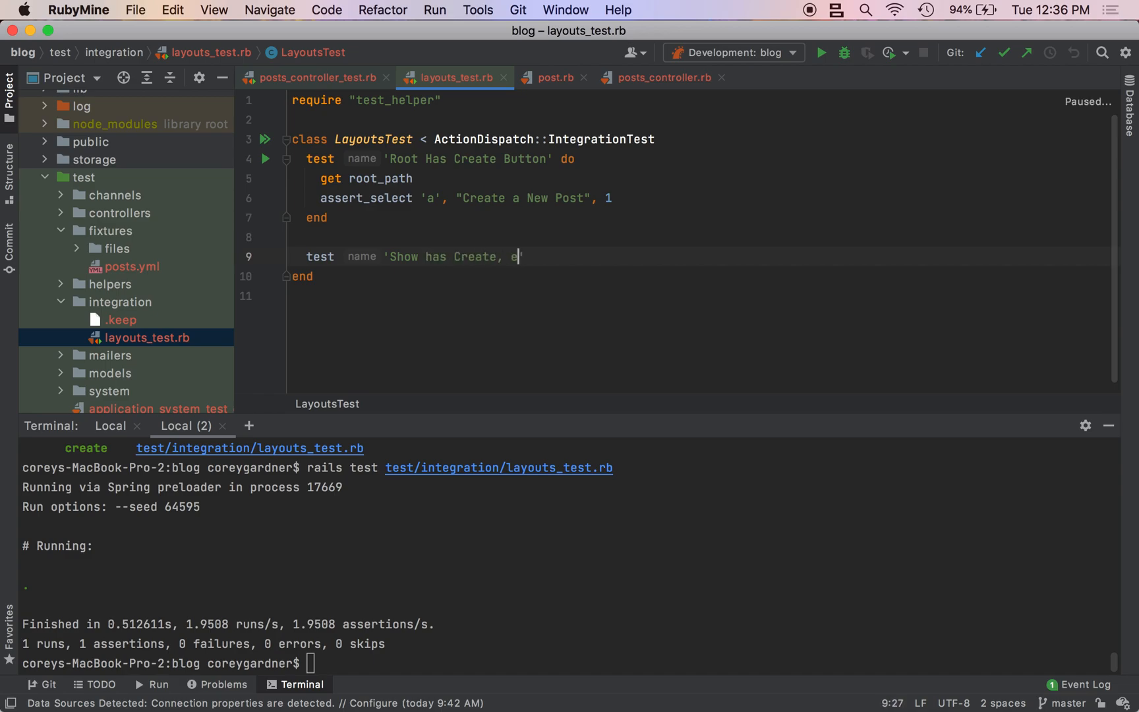
text(dit and Destroy B)
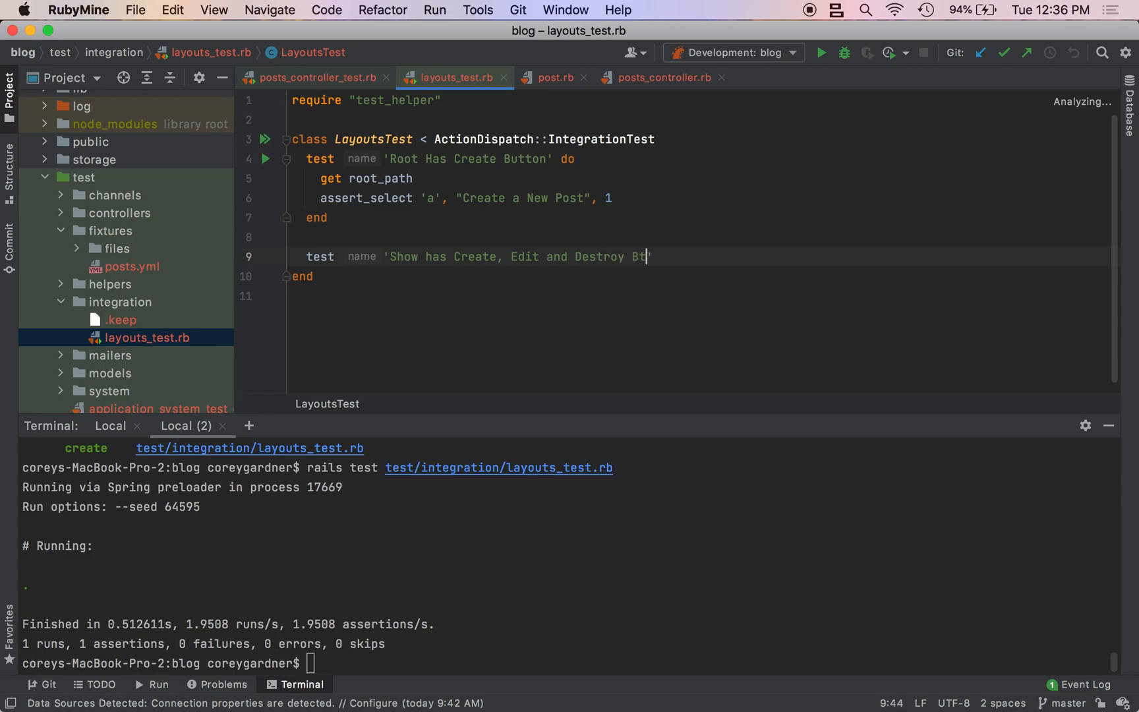
text(tons')
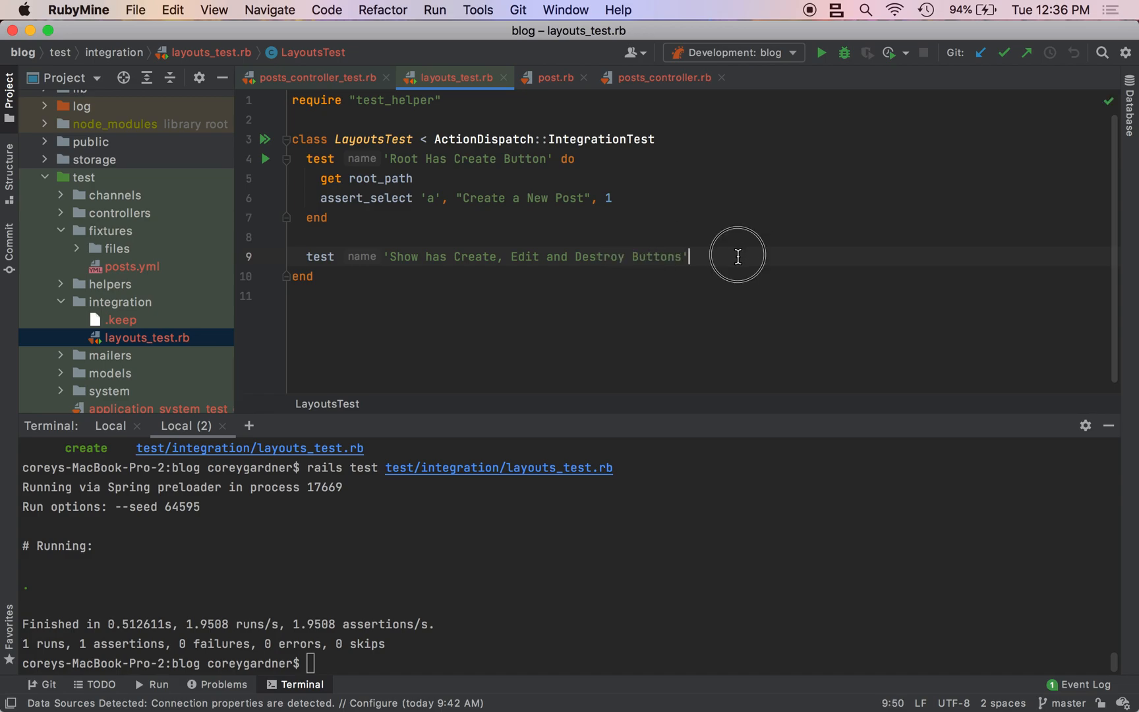
text(do)
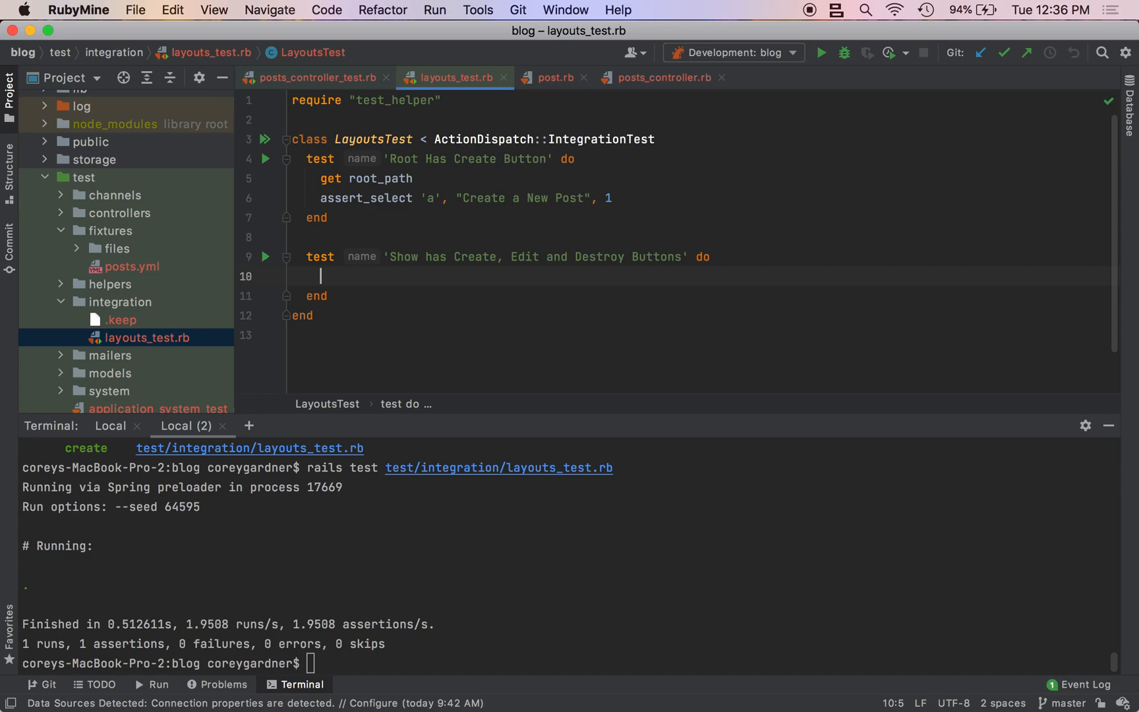
text(get)
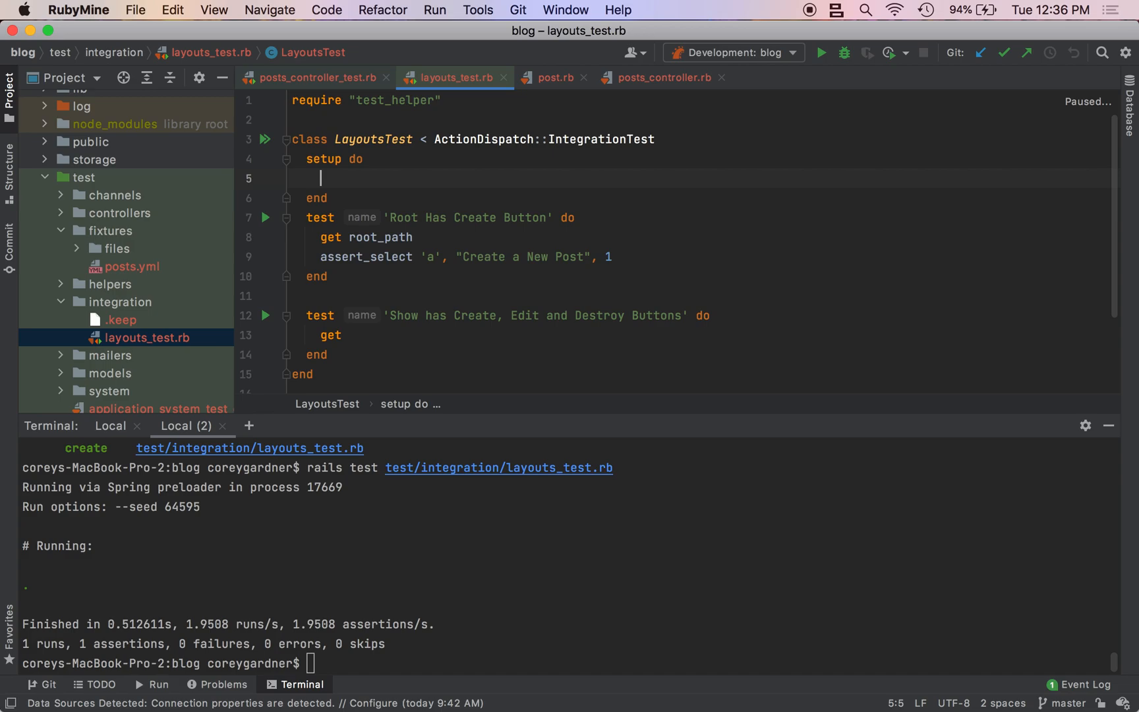
text(@post =)
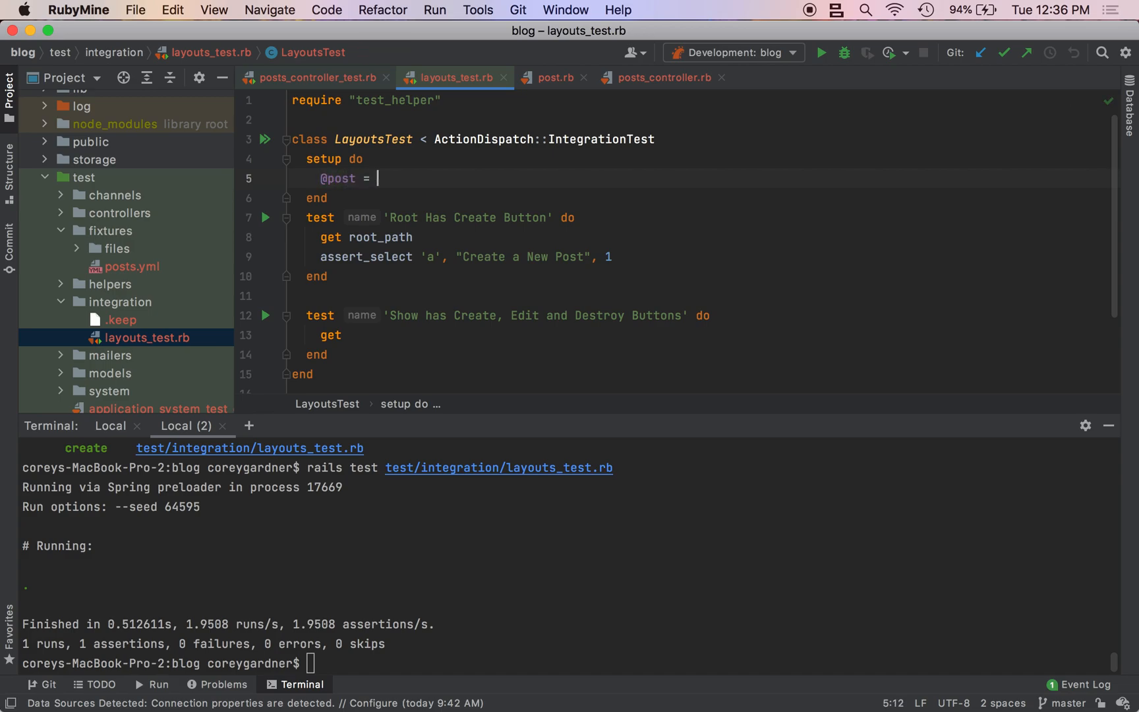
text(posts :o)
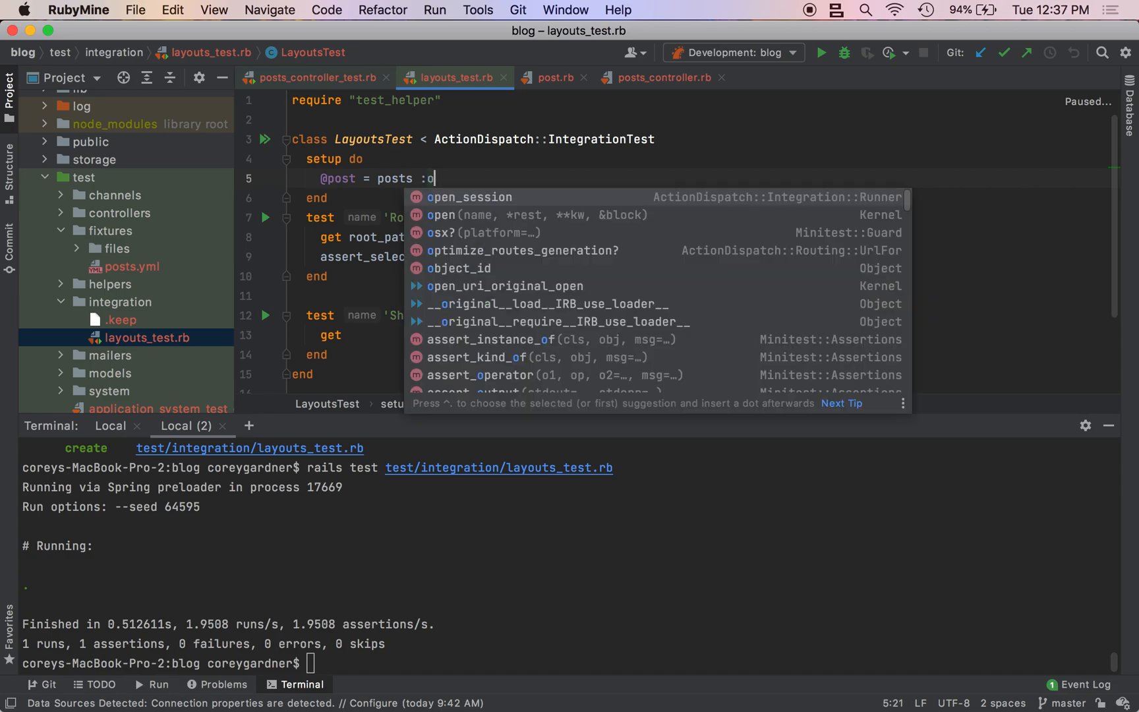
text(ne)
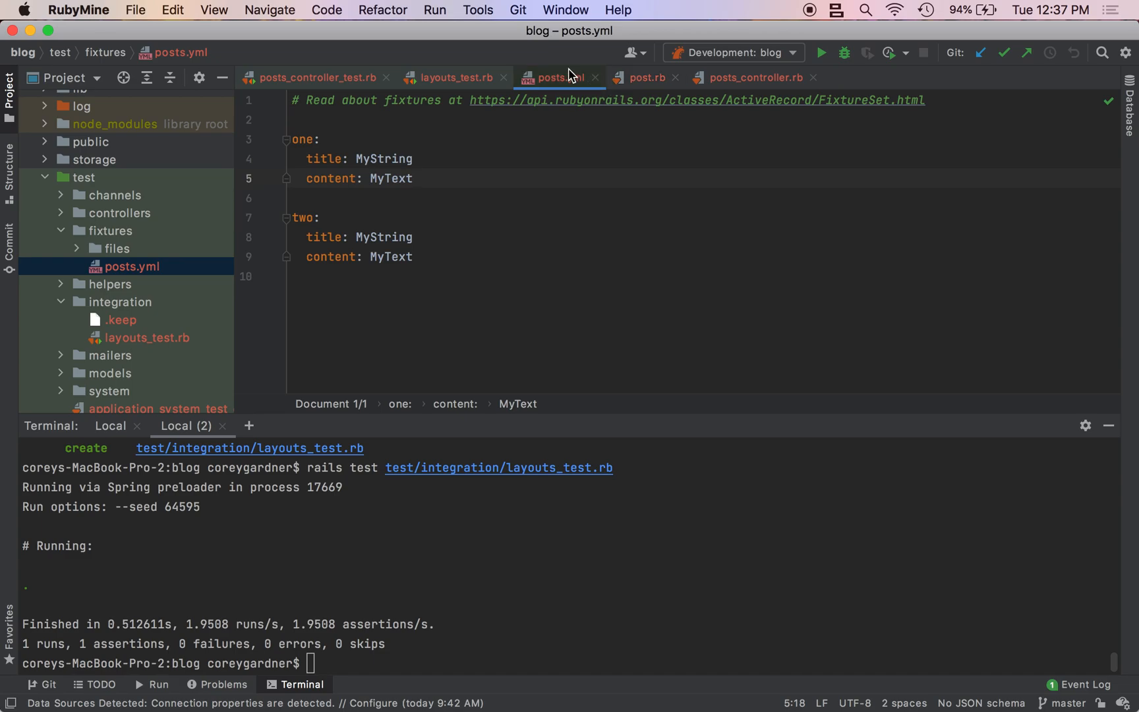
click(110, 230)
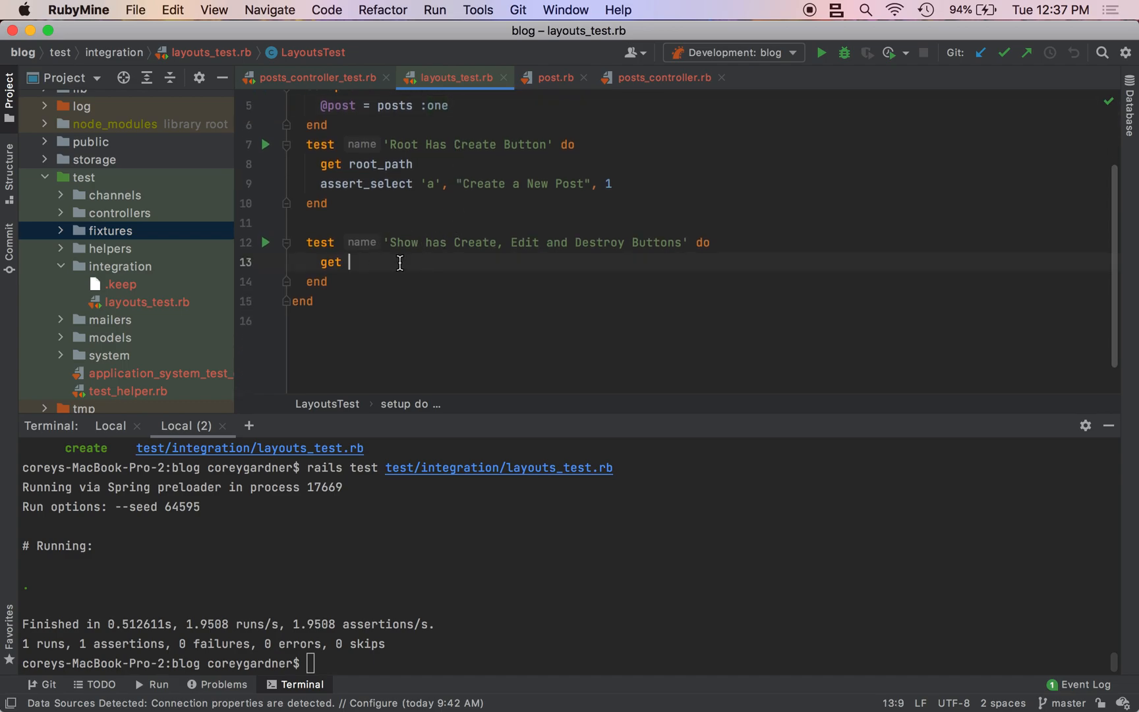
text(s)
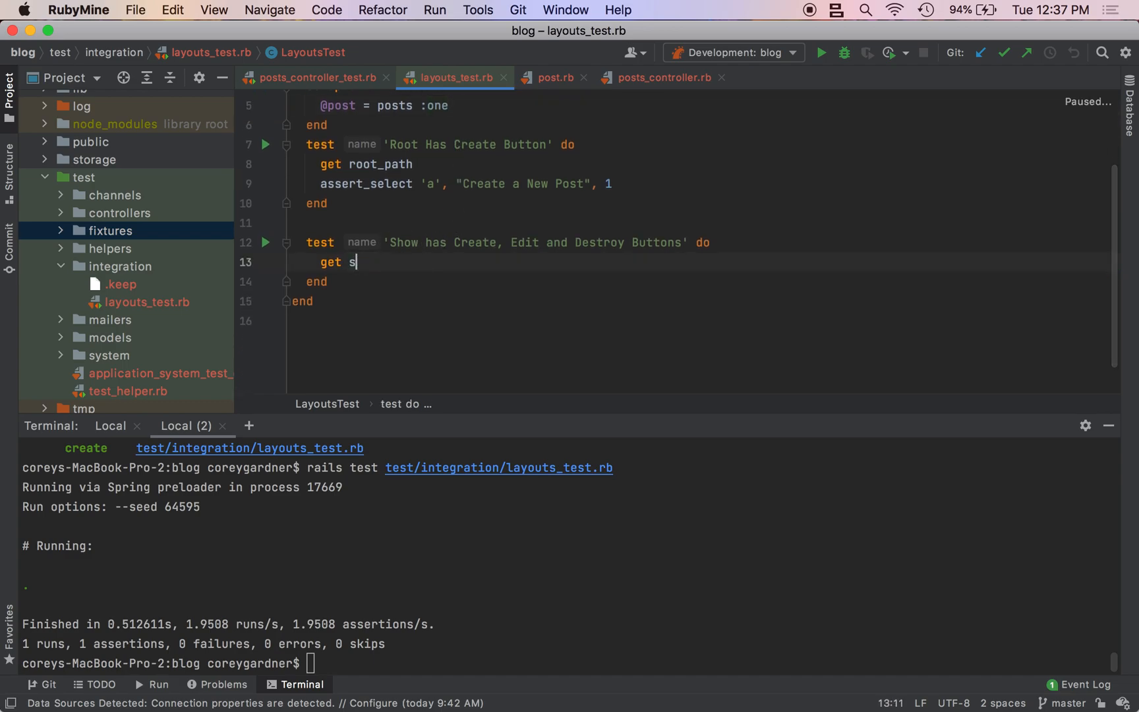
text(ost)
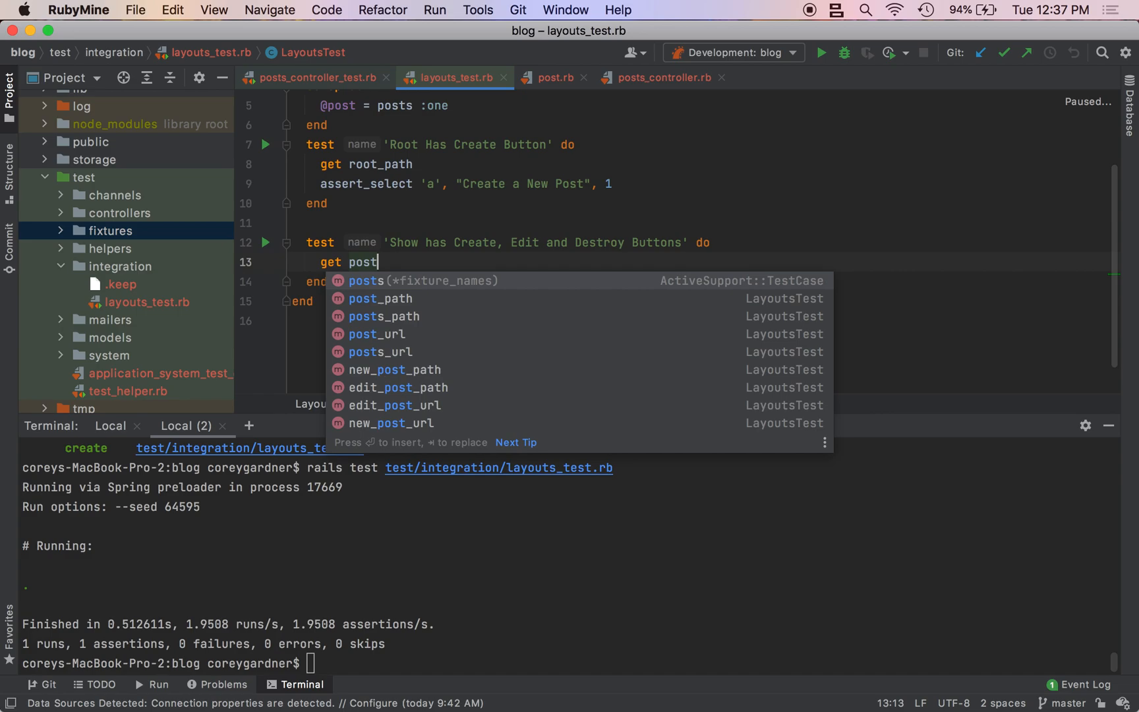
click(379, 298)
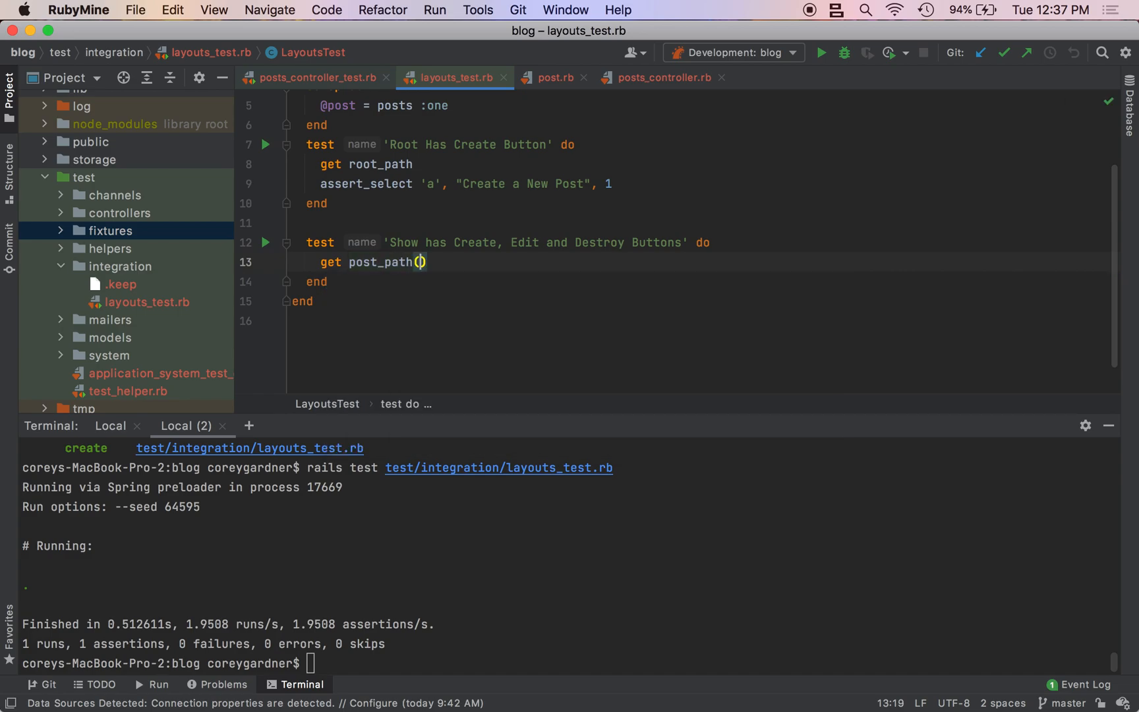
text(@post)
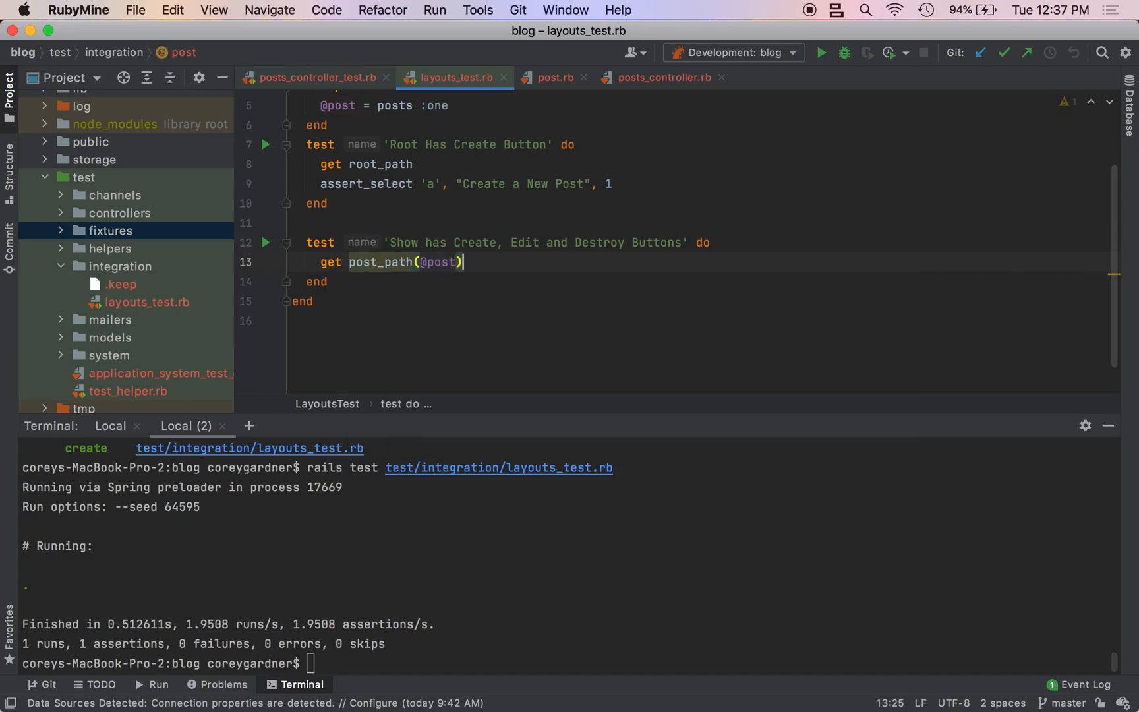
text(assert_select)
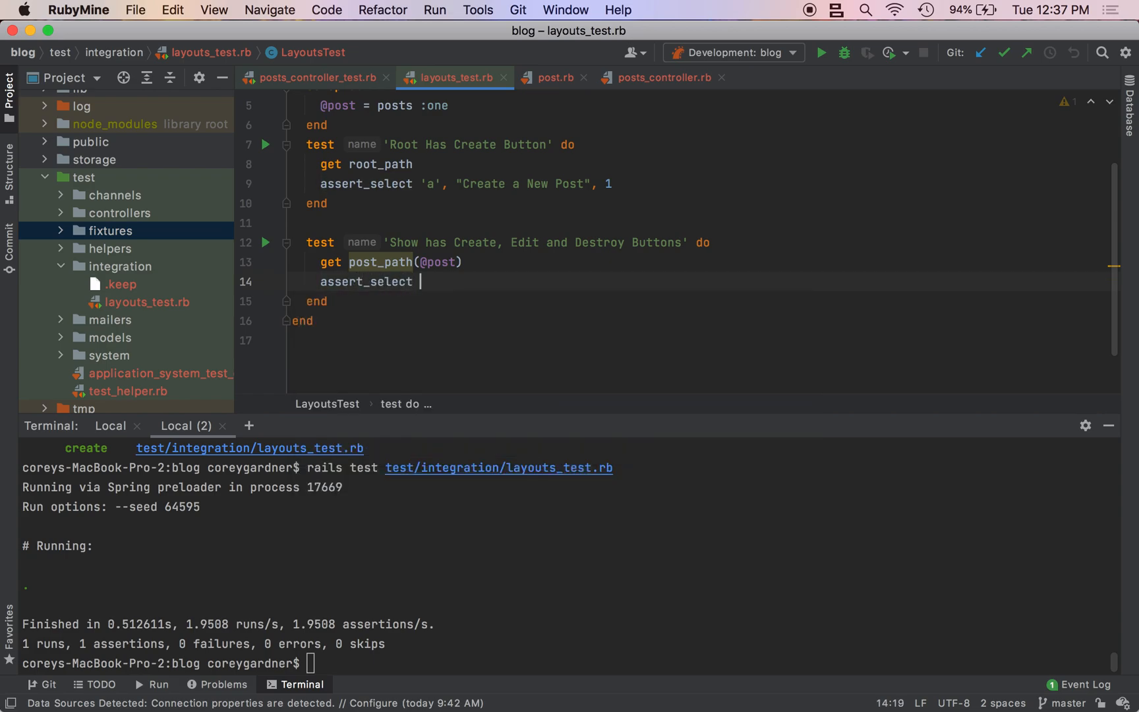
text('a',)
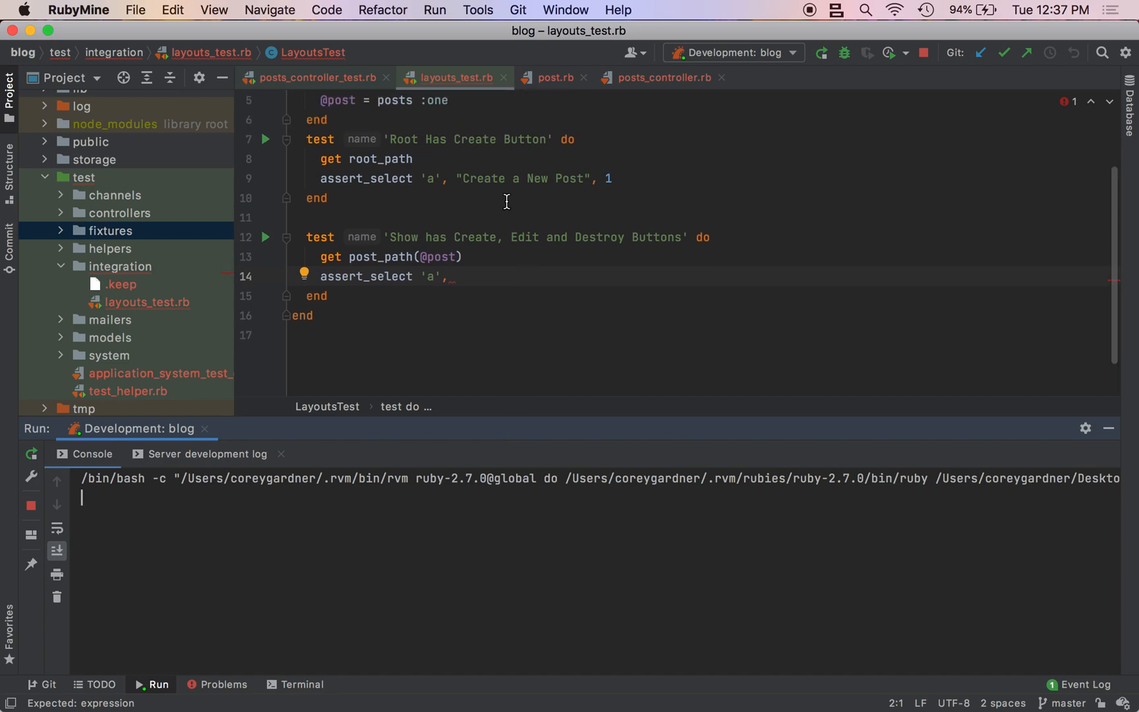
Inspect post 1's page at 0.0.0.0:3000/posts/1 with its Create, Edit and Delete buttons.
click(526, 178)
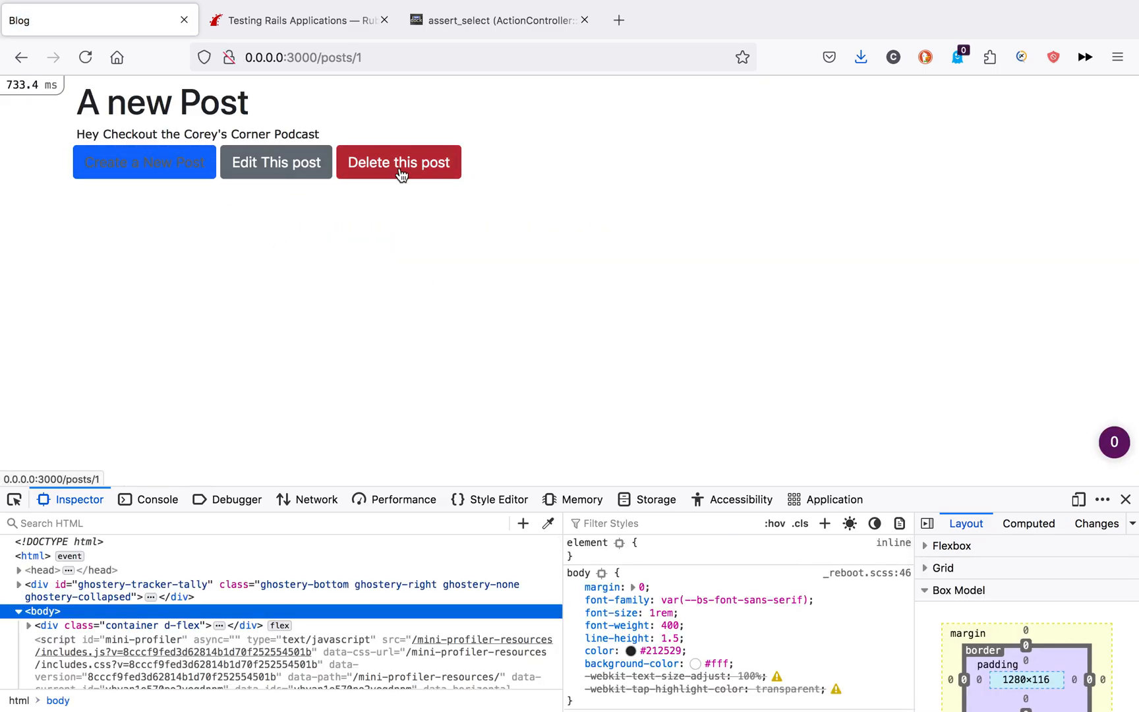
click(277, 162)
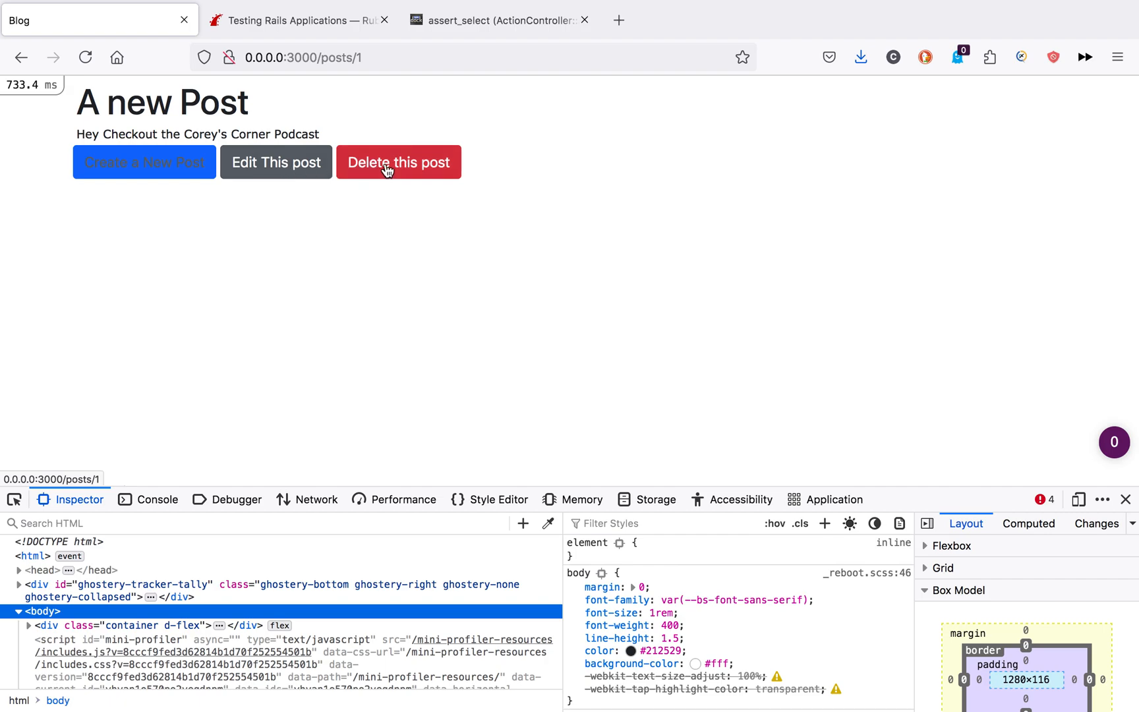
click(276, 162)
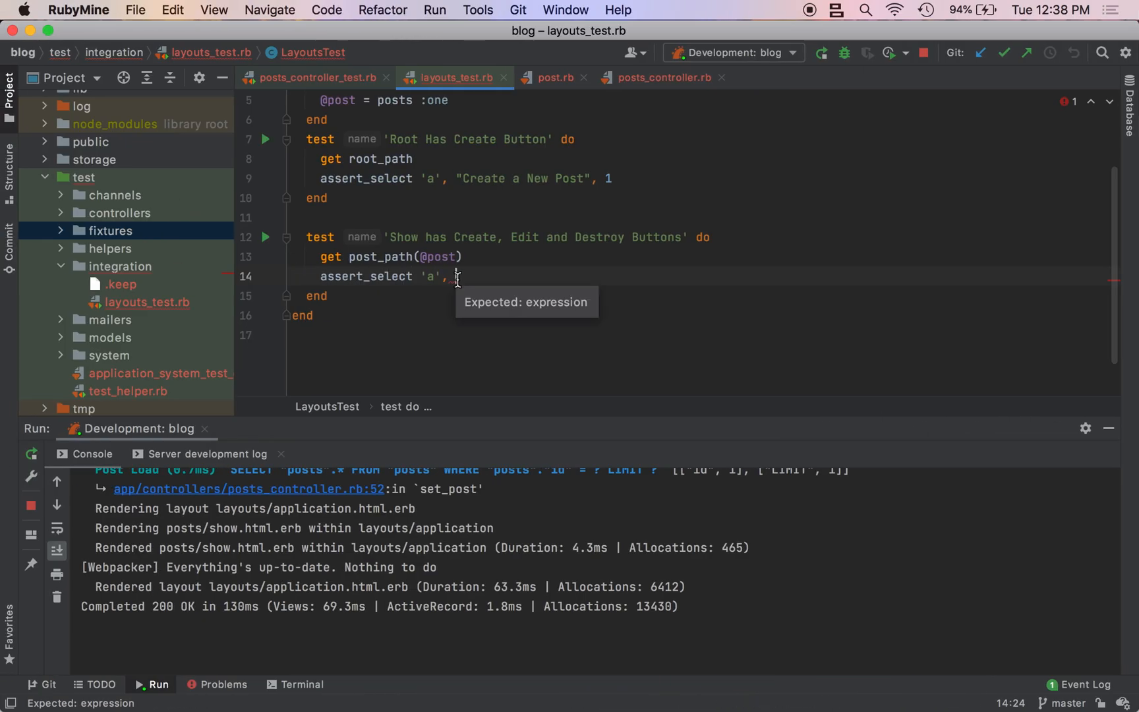
Require exactly one 'Create a New Post' and one 'Edit This Post' link.
text('Create a New Post)
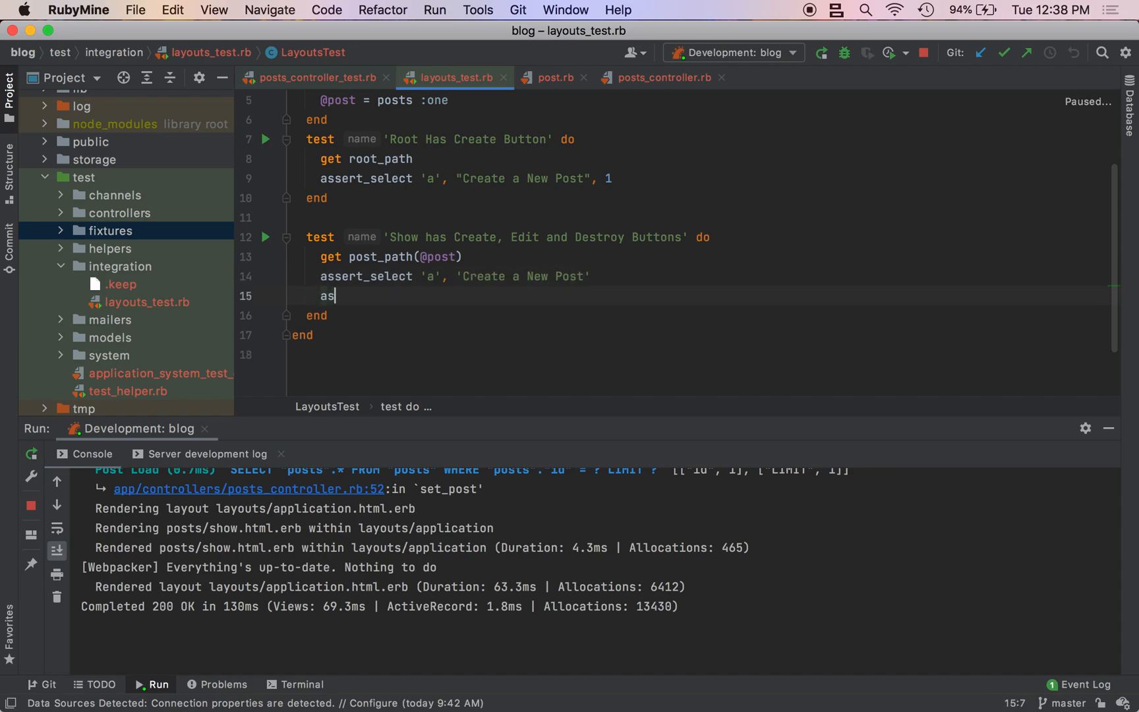
text(ser)
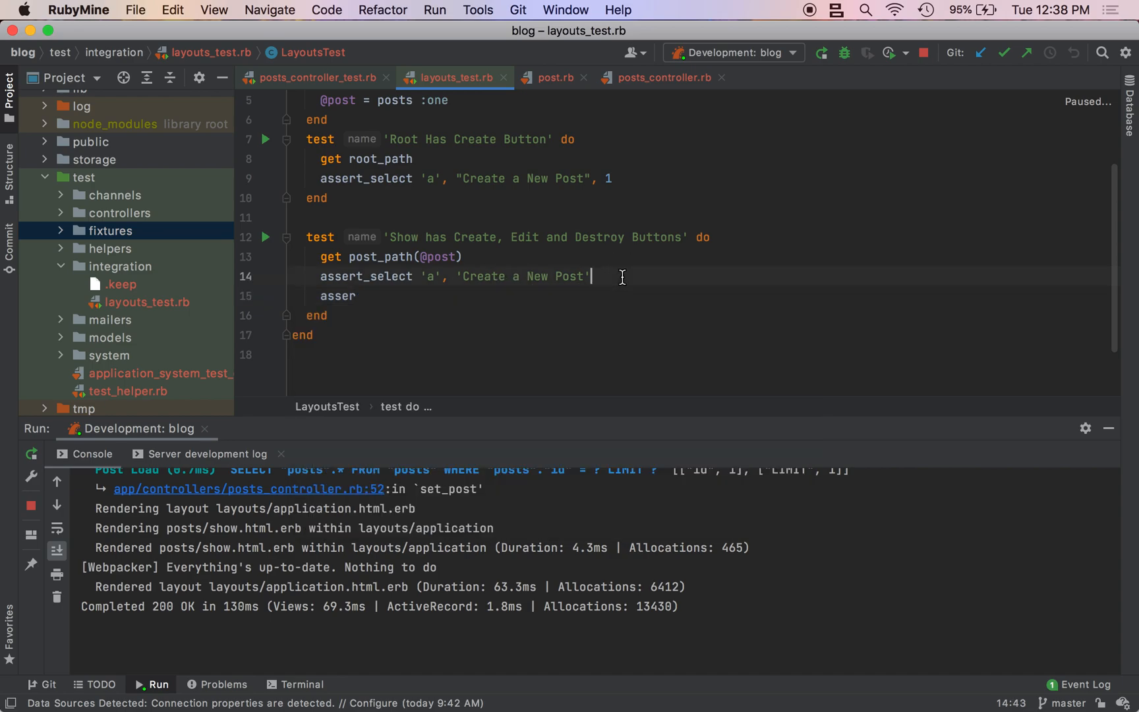
text(, 1)
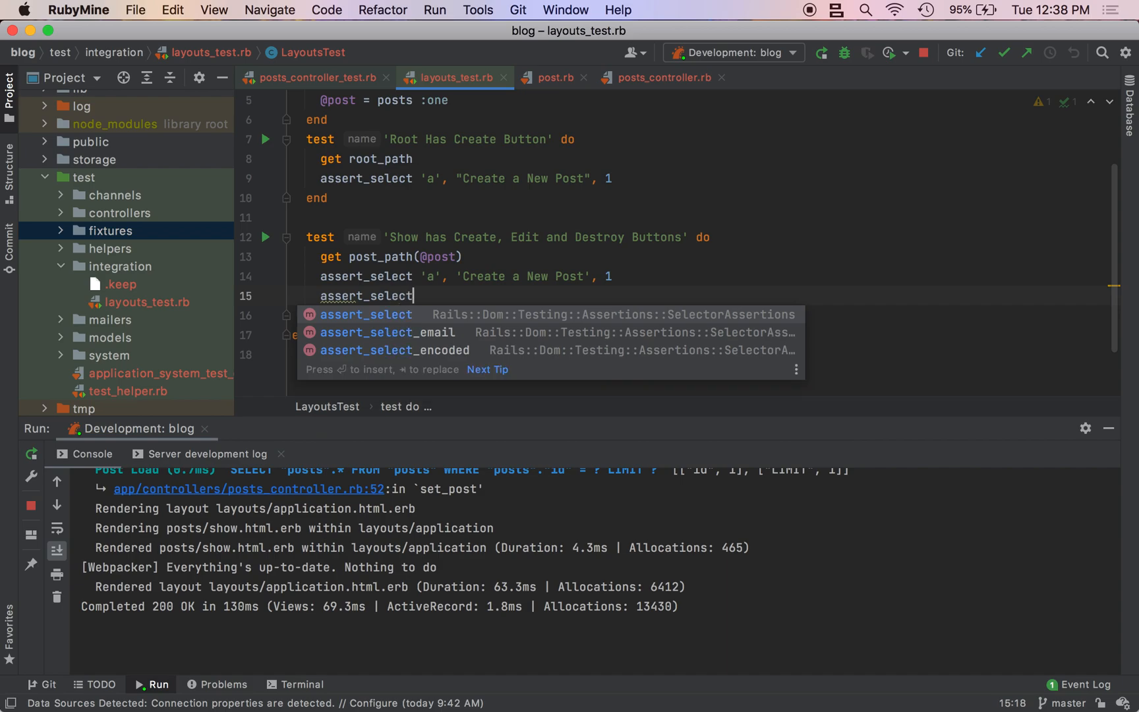
text('a')
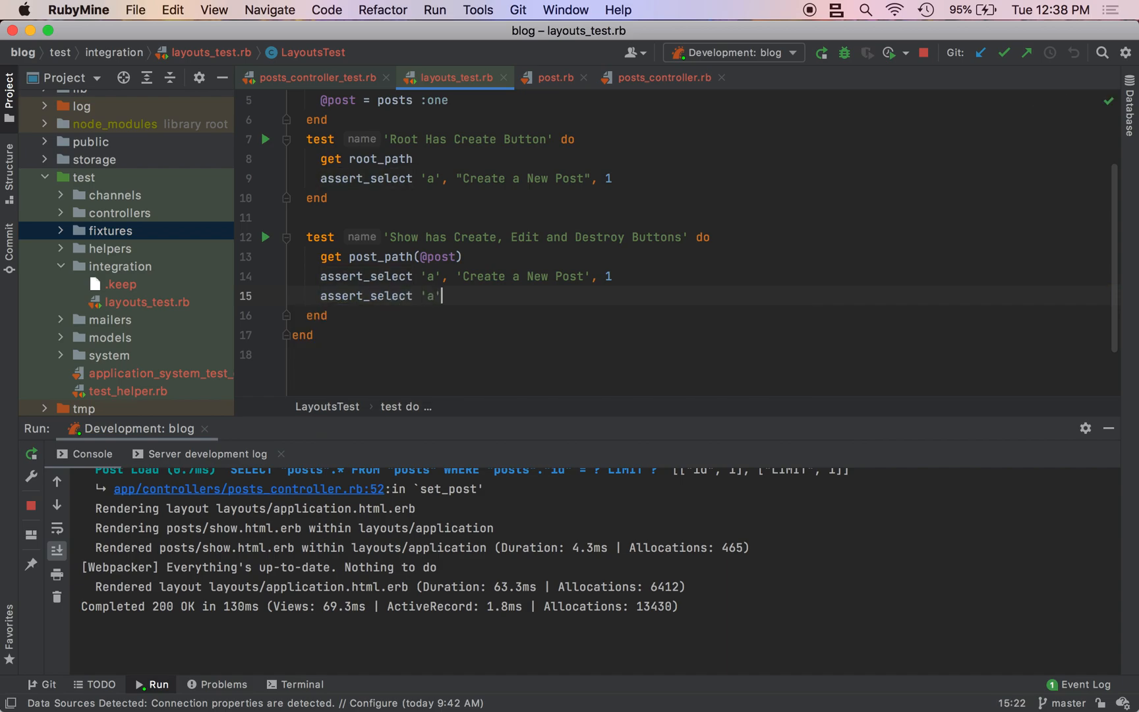
text(, "Edit)
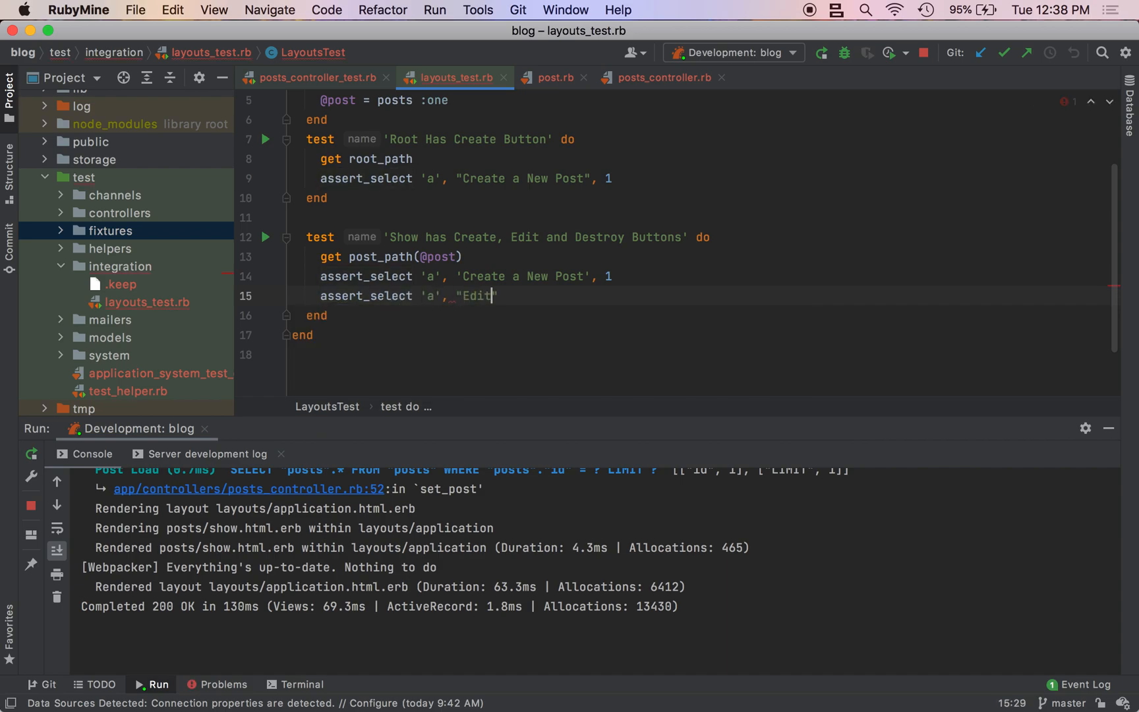
text(This Post)
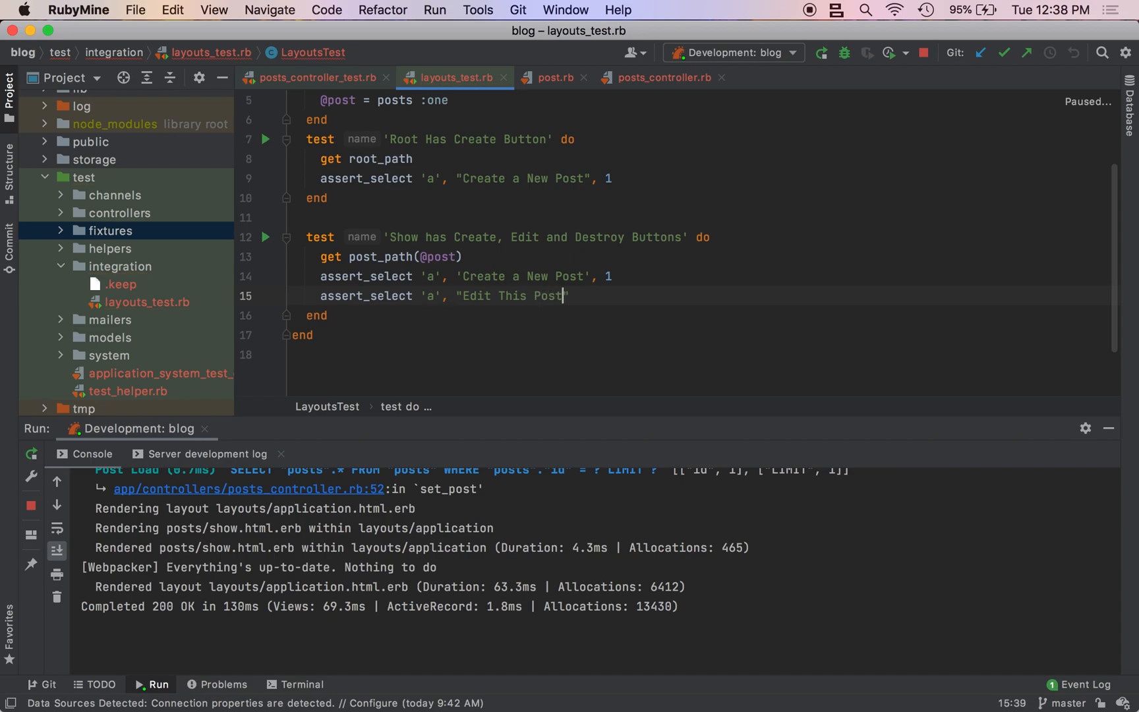
text(", 1)
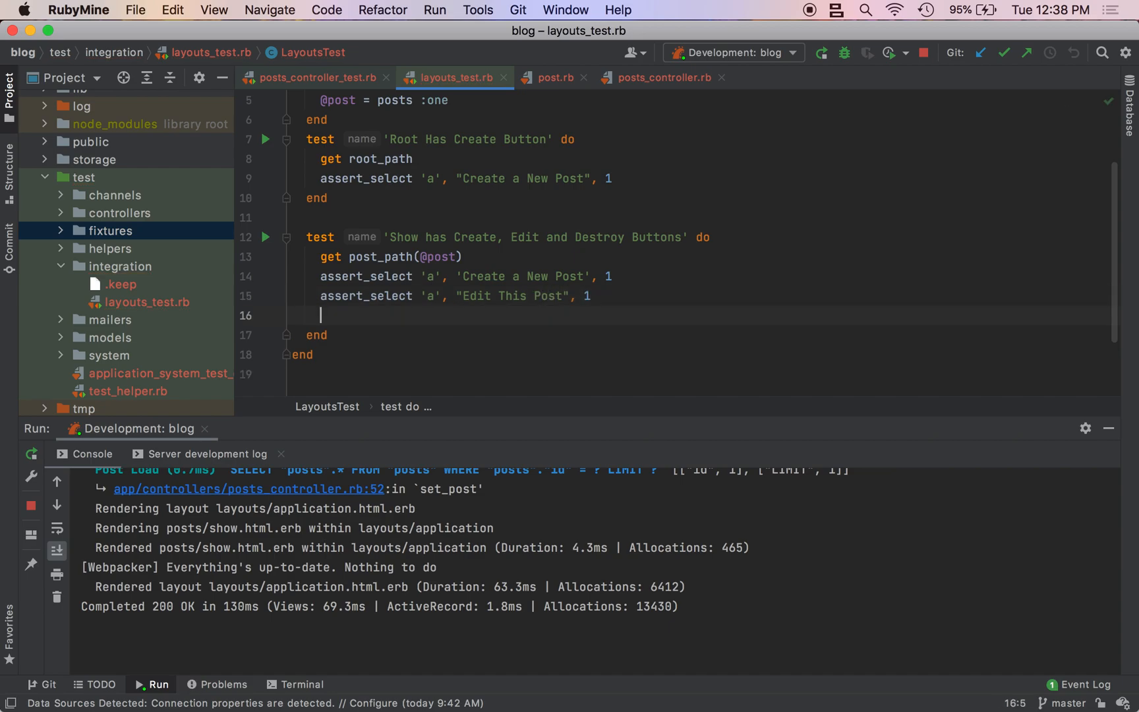
Assert one 'Destroy This Post' link and stop the development server.
text(assert_select)
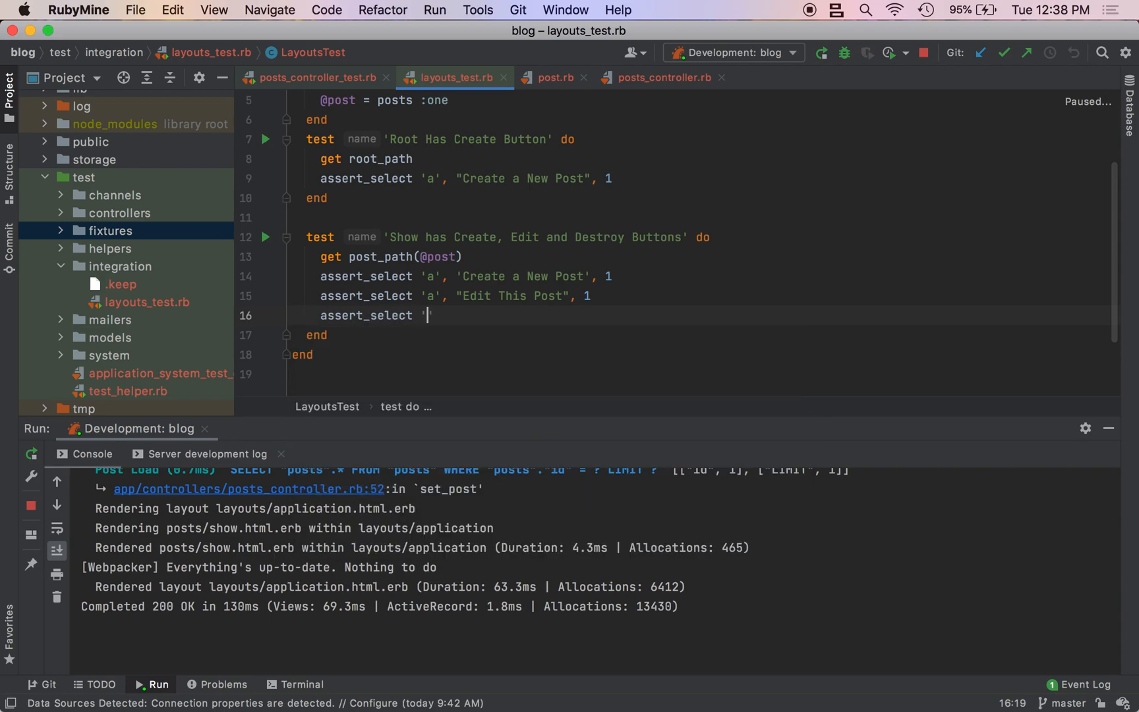
text(a',)
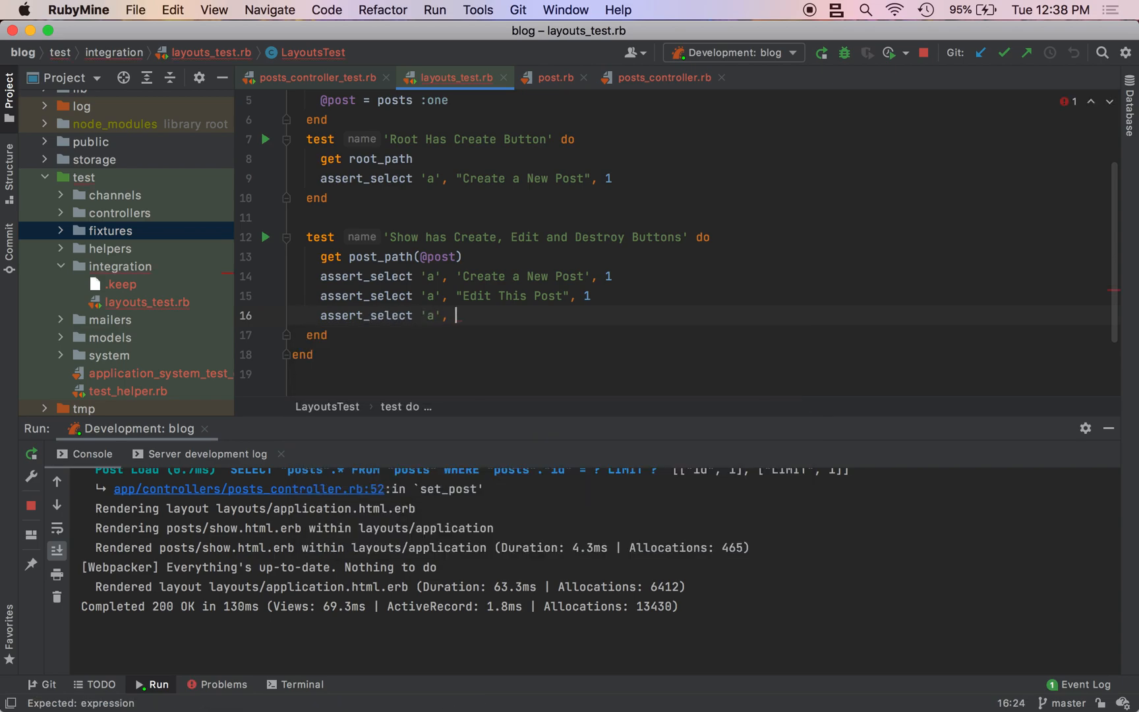
text("Destr)
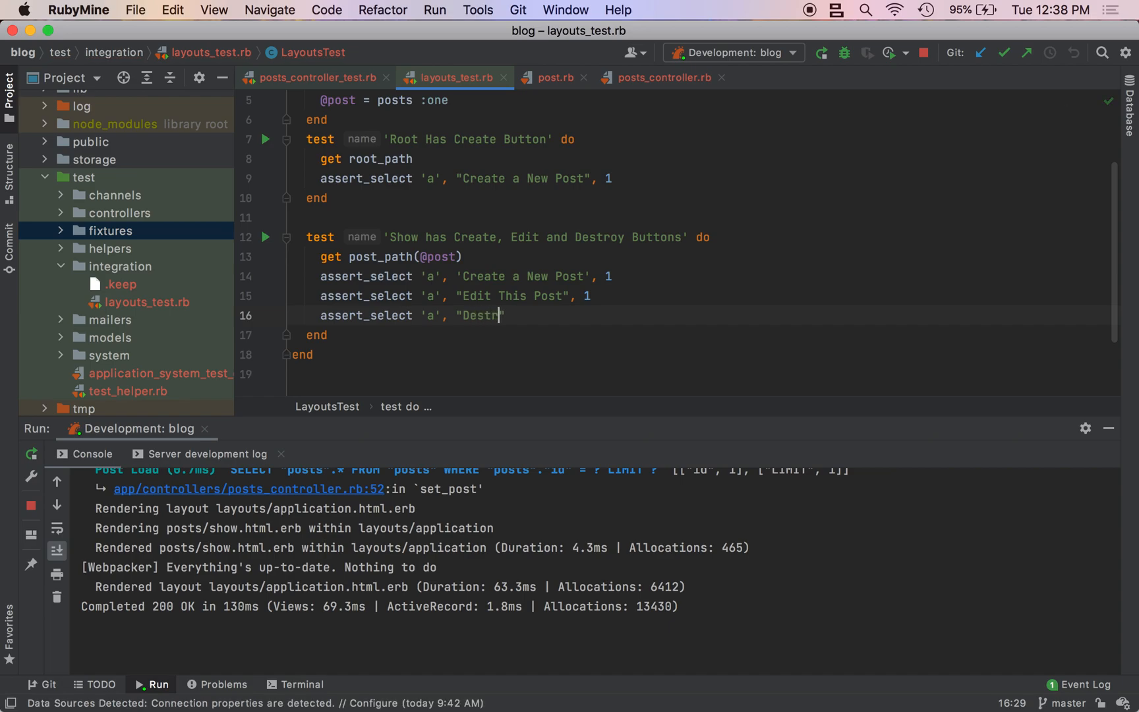
text(oy Th)
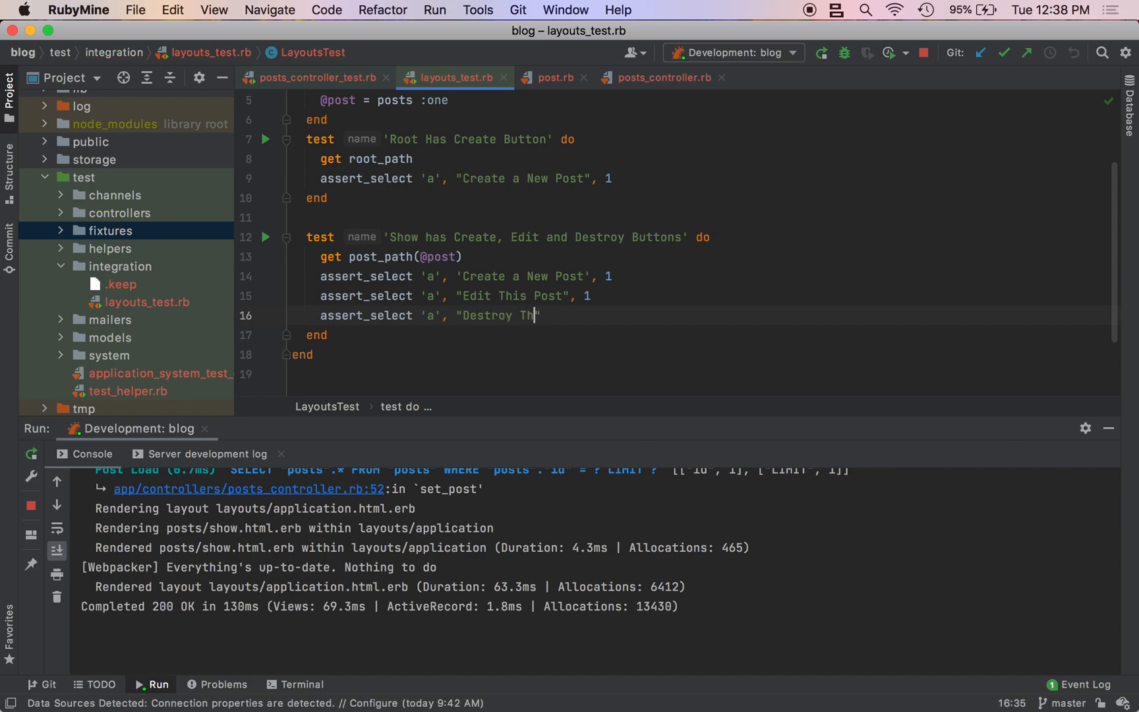
text(is Post",)
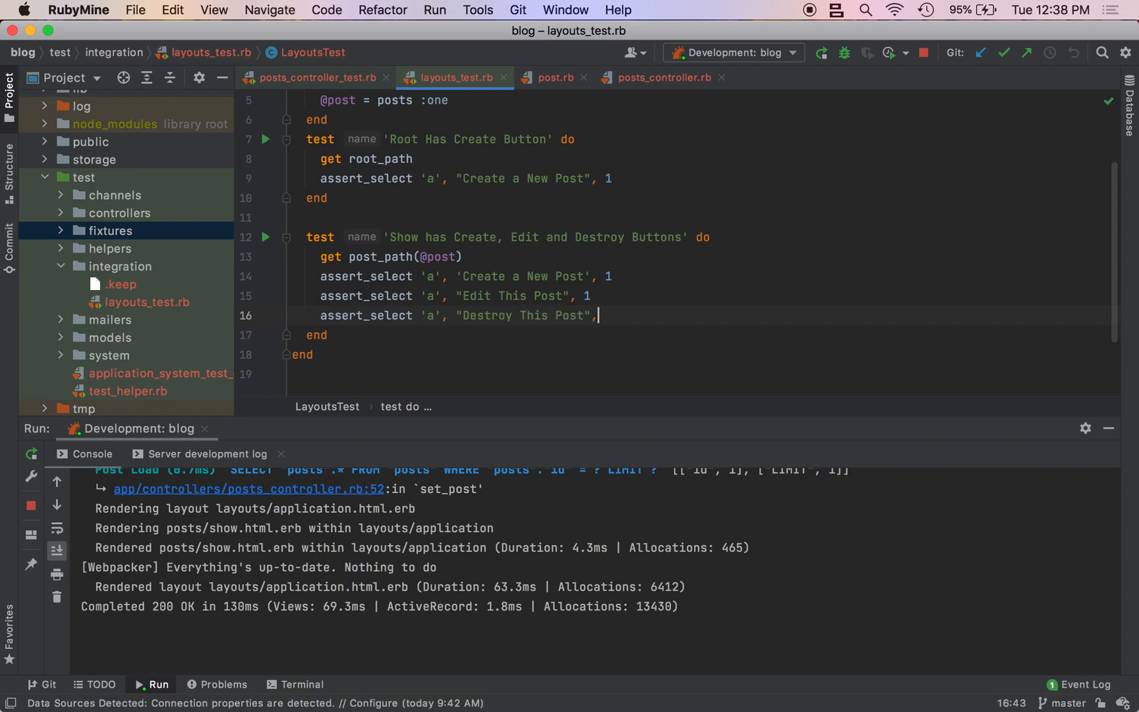
text(1)
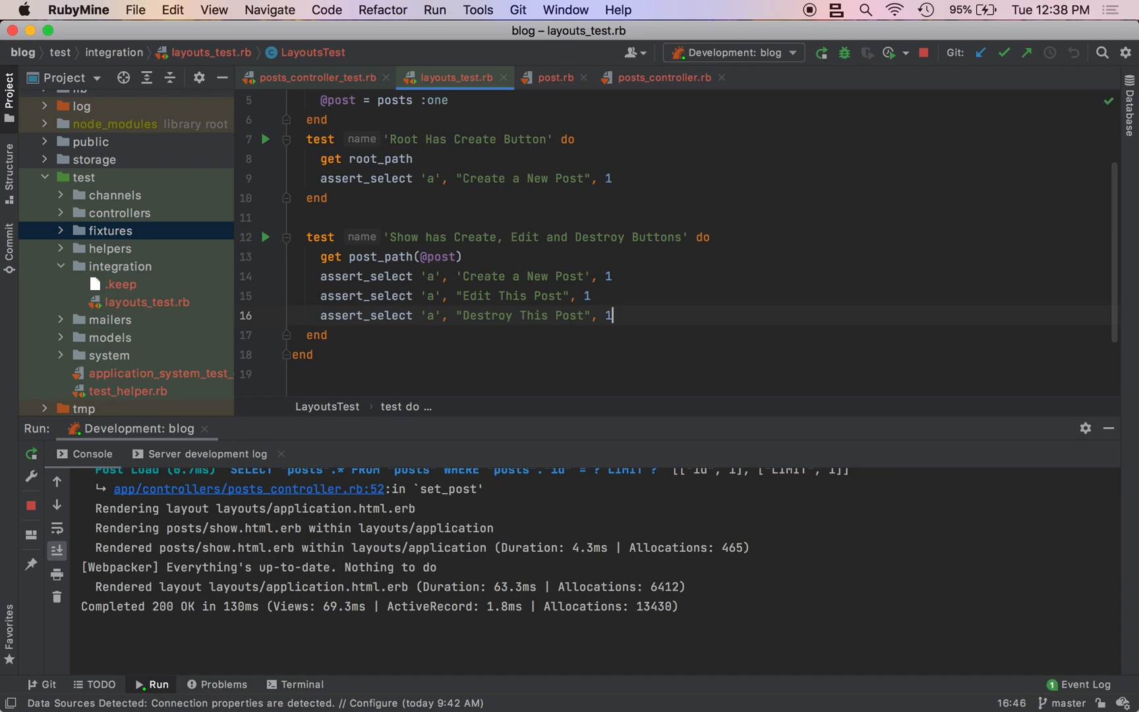
click(925, 52)
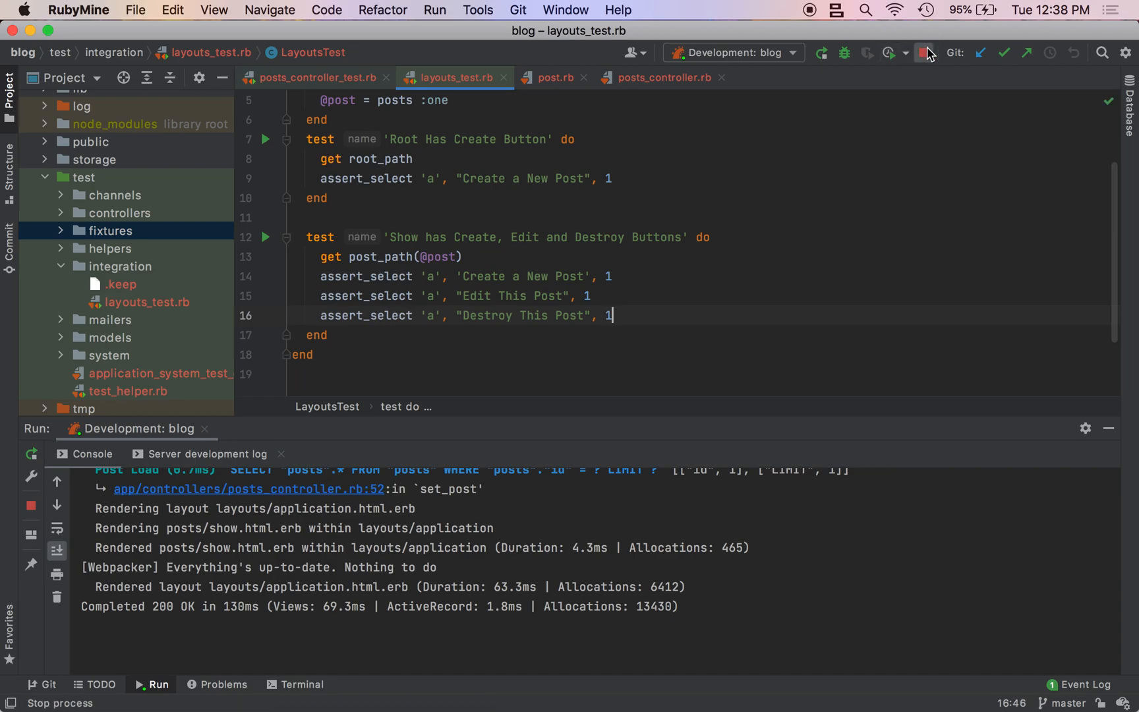
Stop the development server from the Run toolbar.
click(300, 684)
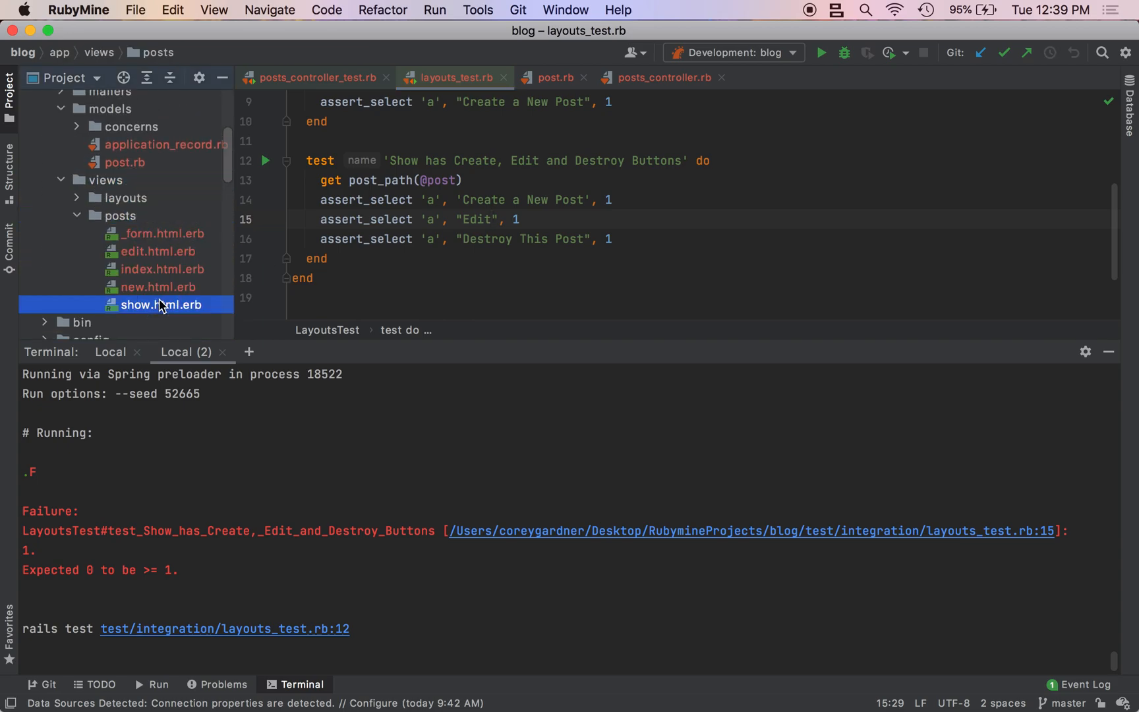
Open show.html.erb to check link labels and close posts_controller_test.rb.
double_click(161, 305)
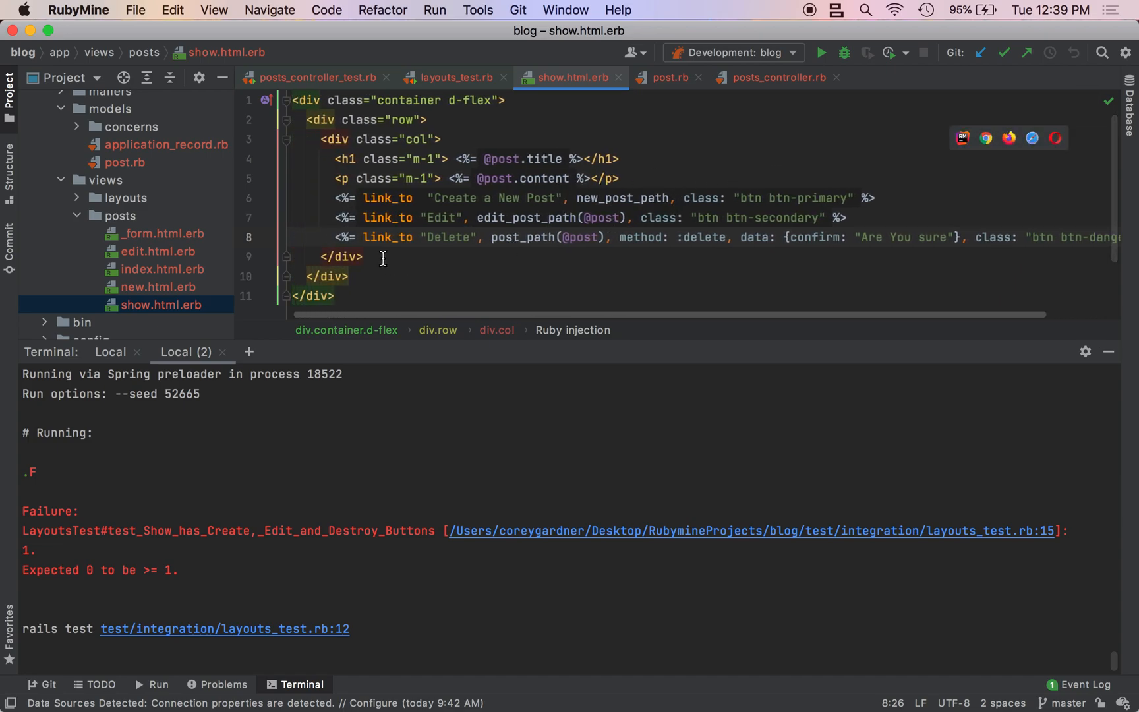
click(316, 78)
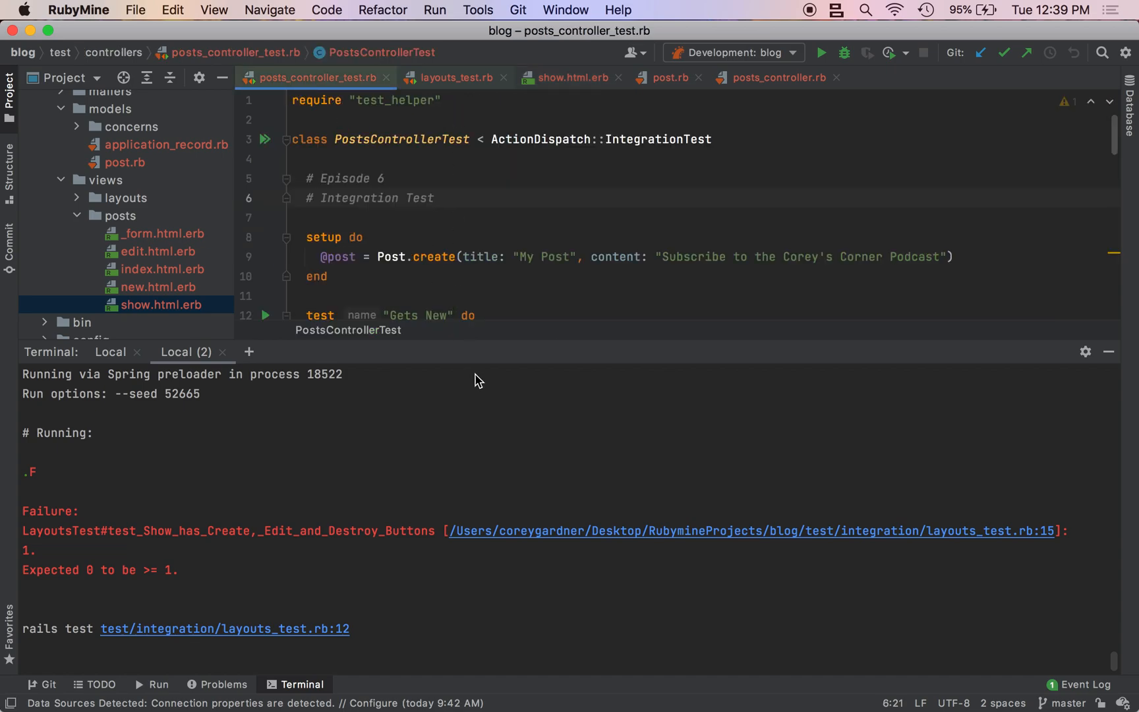
click(290, 77)
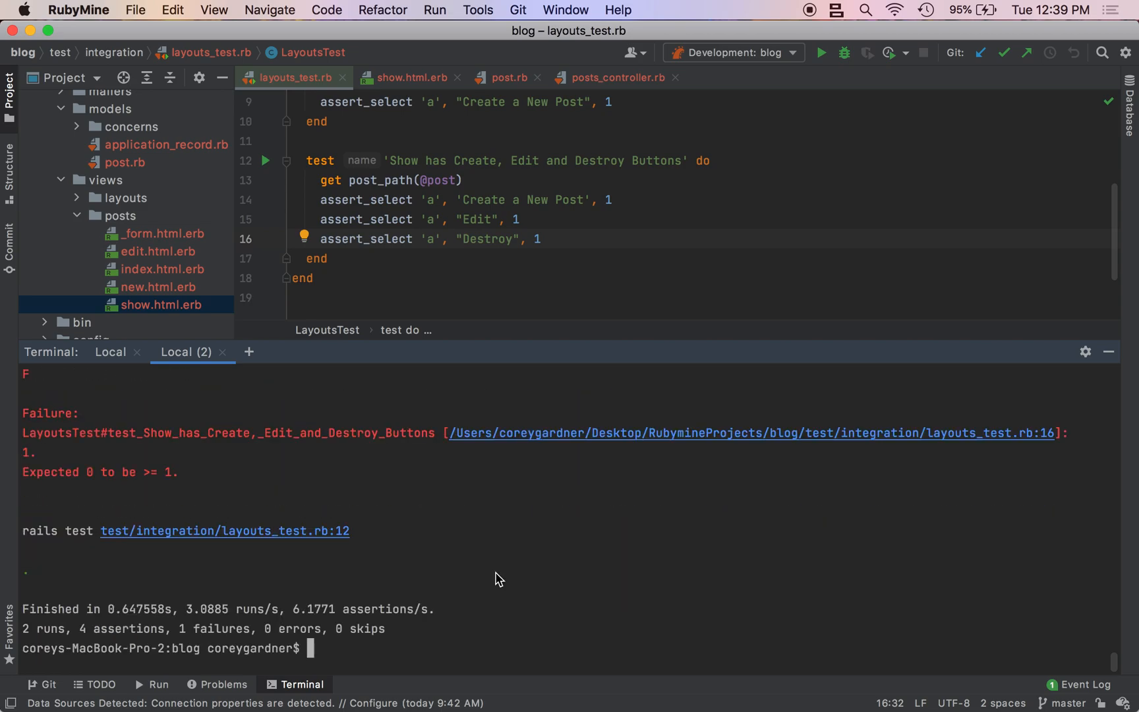
mouse_move(454, 447)
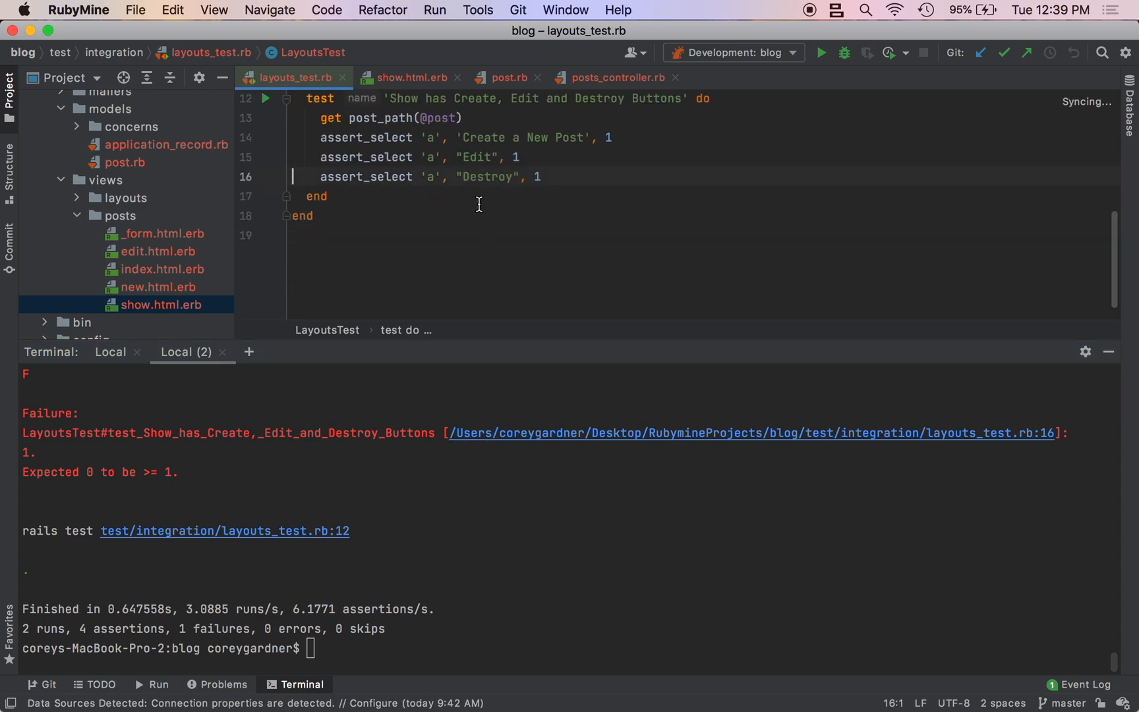
Change the Destroy link assertion on line 16 to expect 'Delete'.
click(410, 77)
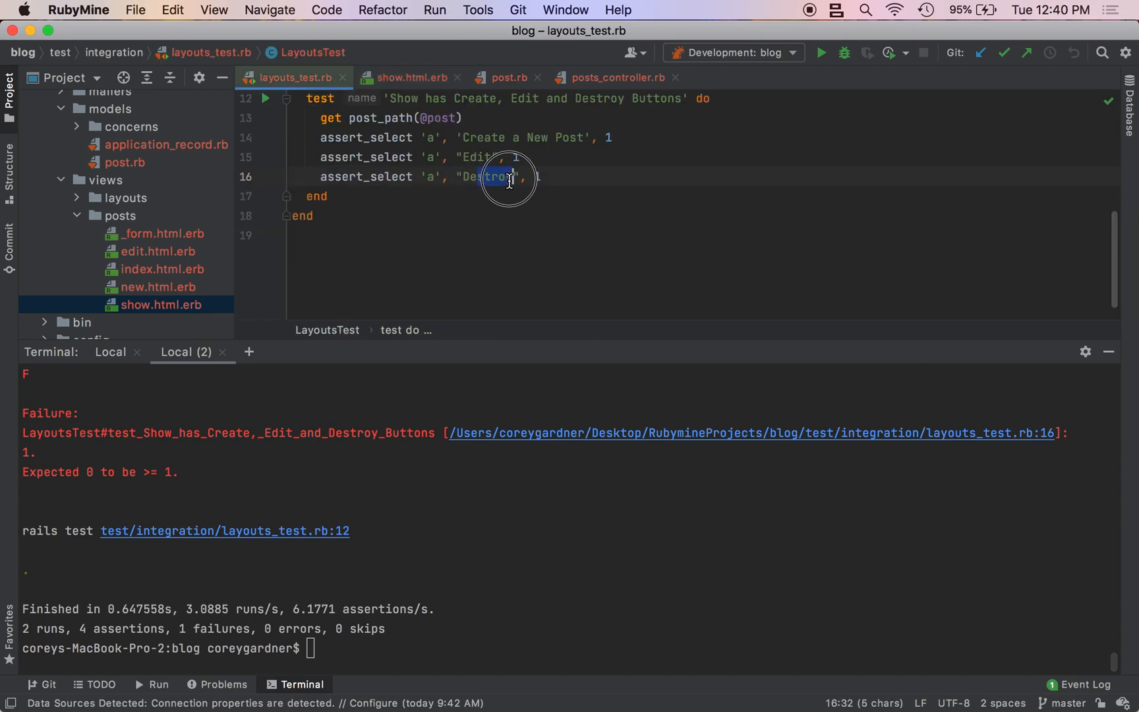
text(Delete)
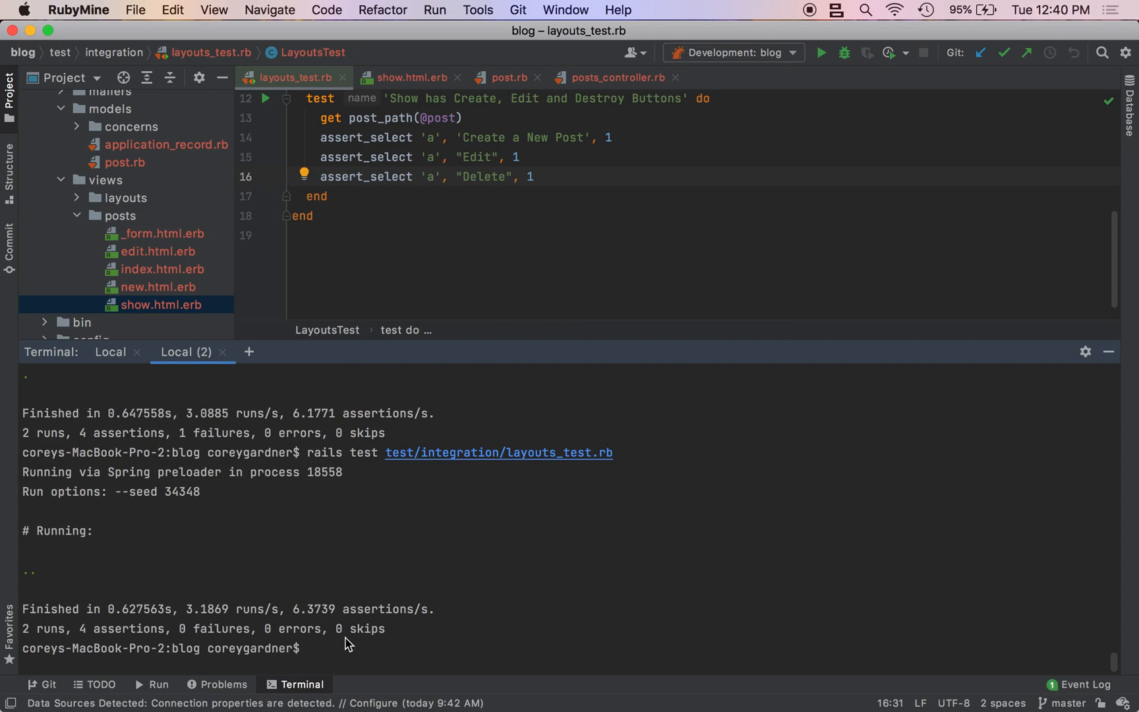
mouse_move(579, 355)
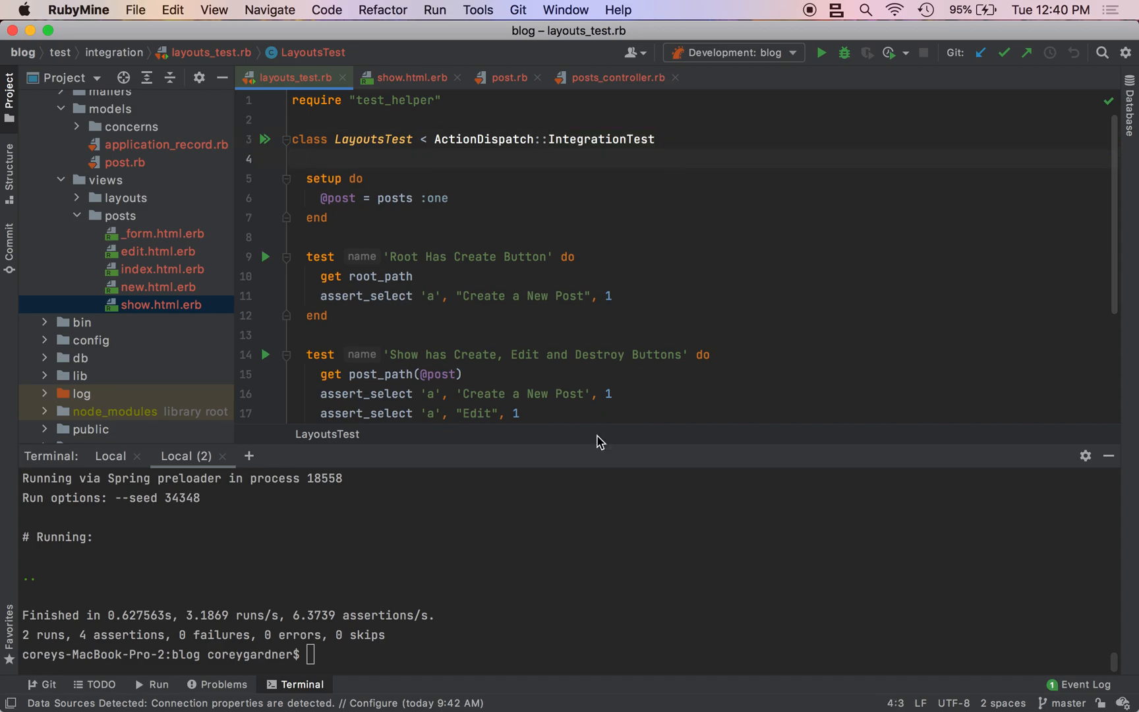
mouse_move(591, 447)
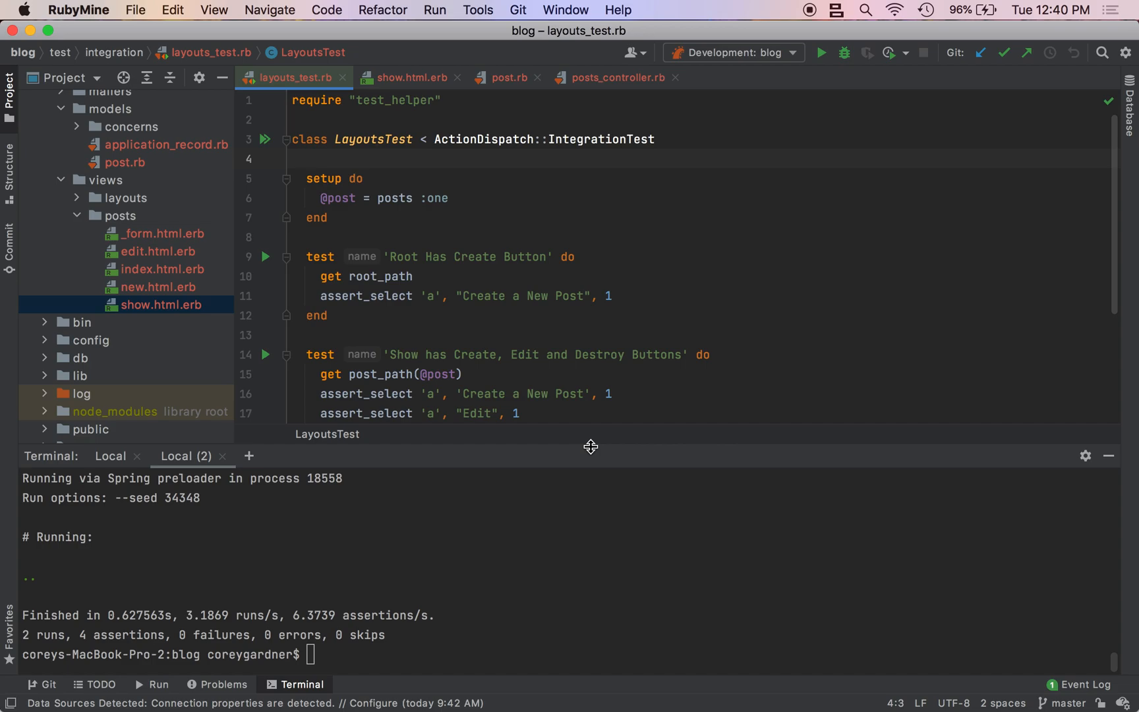
mouse_move(562, 412)
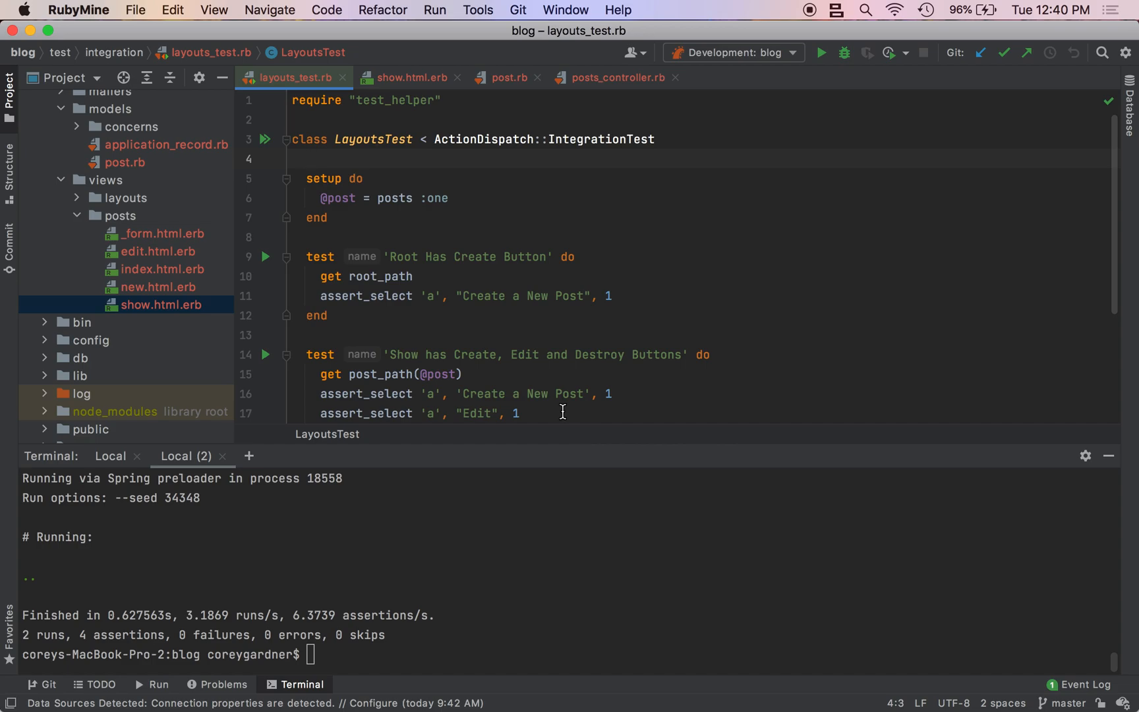
mouse_move(550, 389)
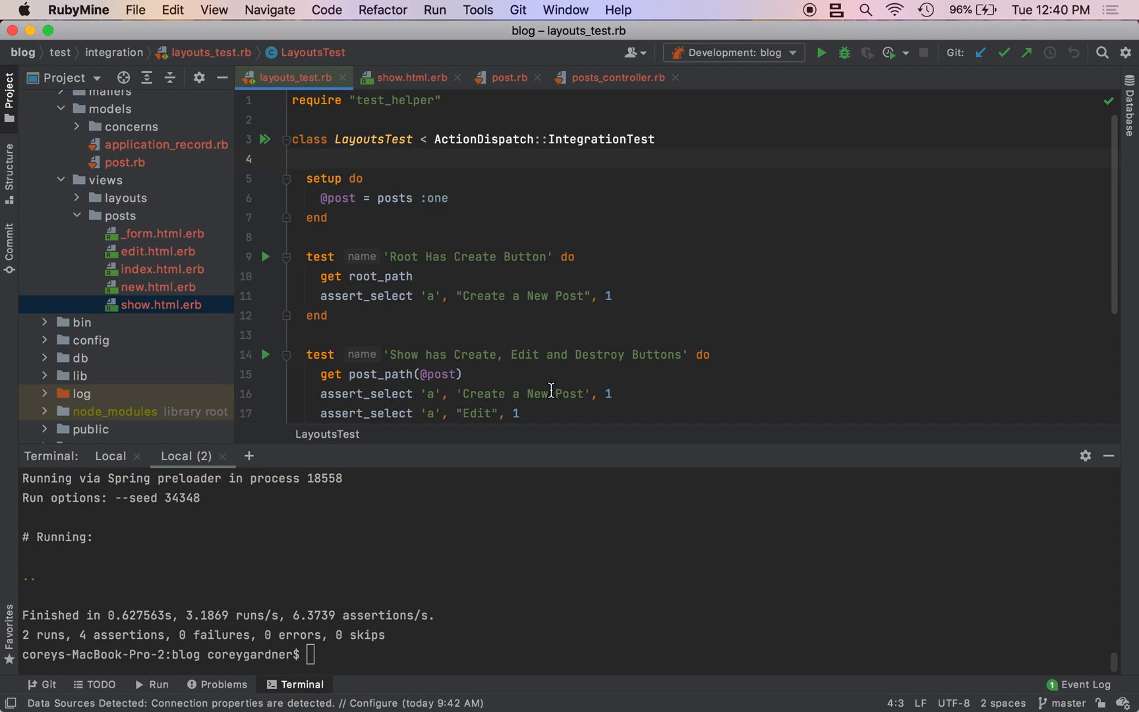
mouse_move(428, 263)
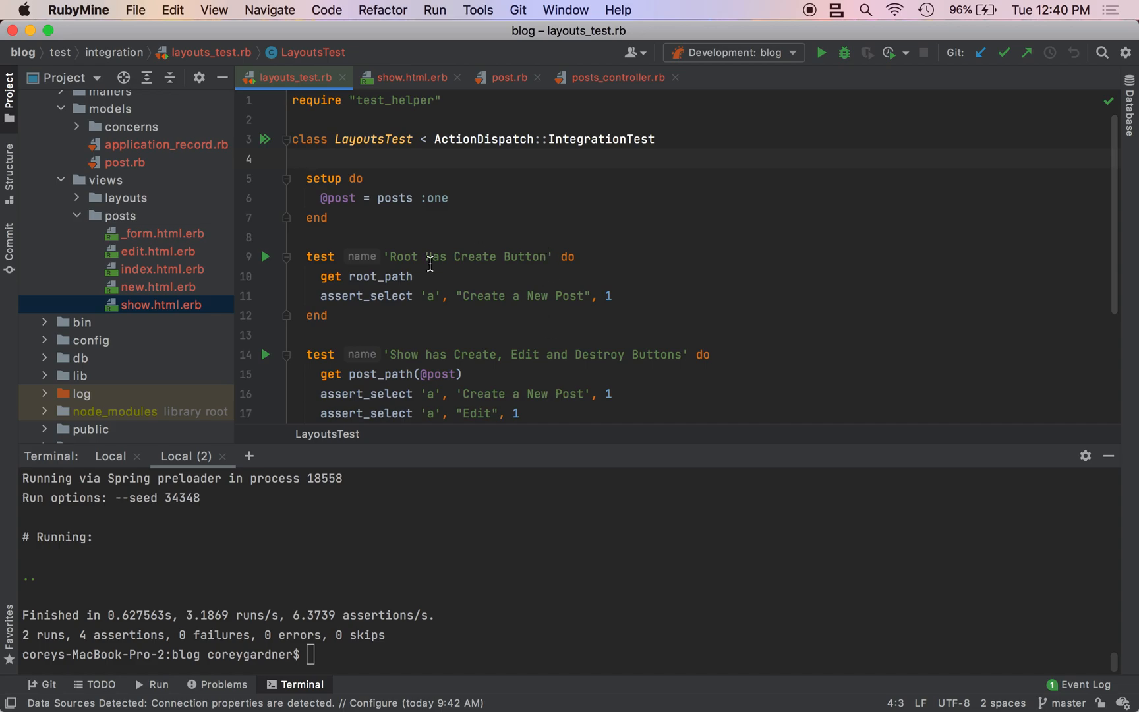